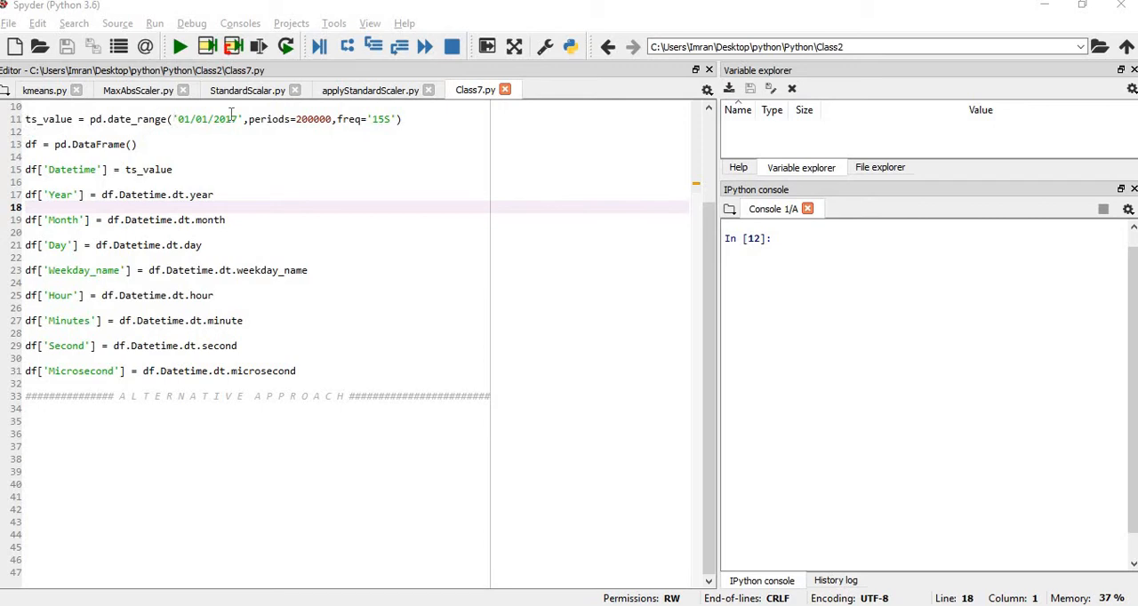
mouse_move(303, 123)
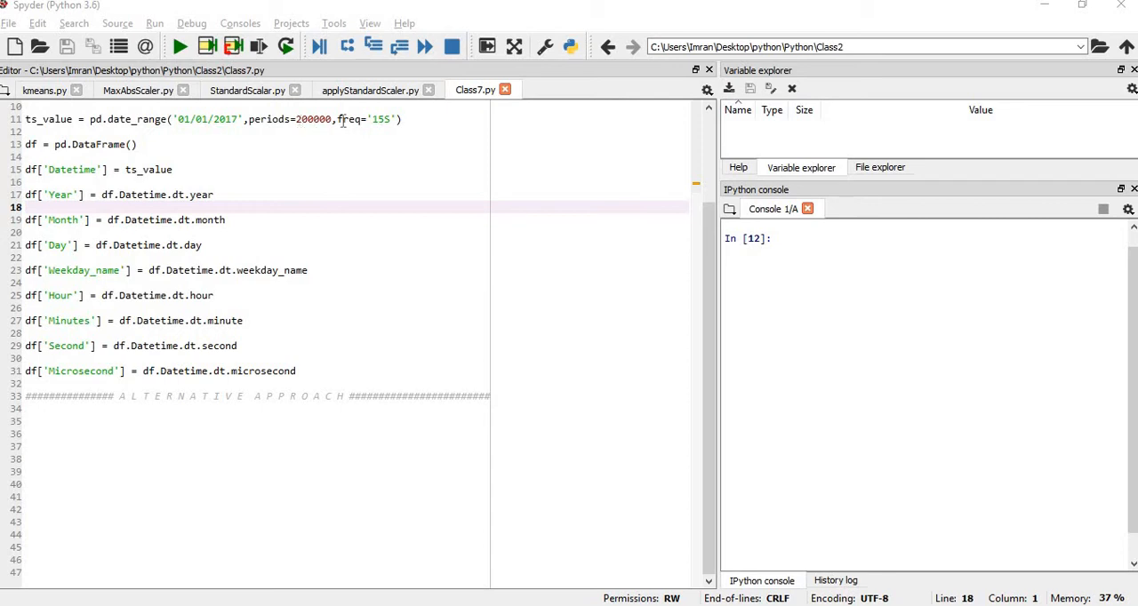
mouse_move(341, 121)
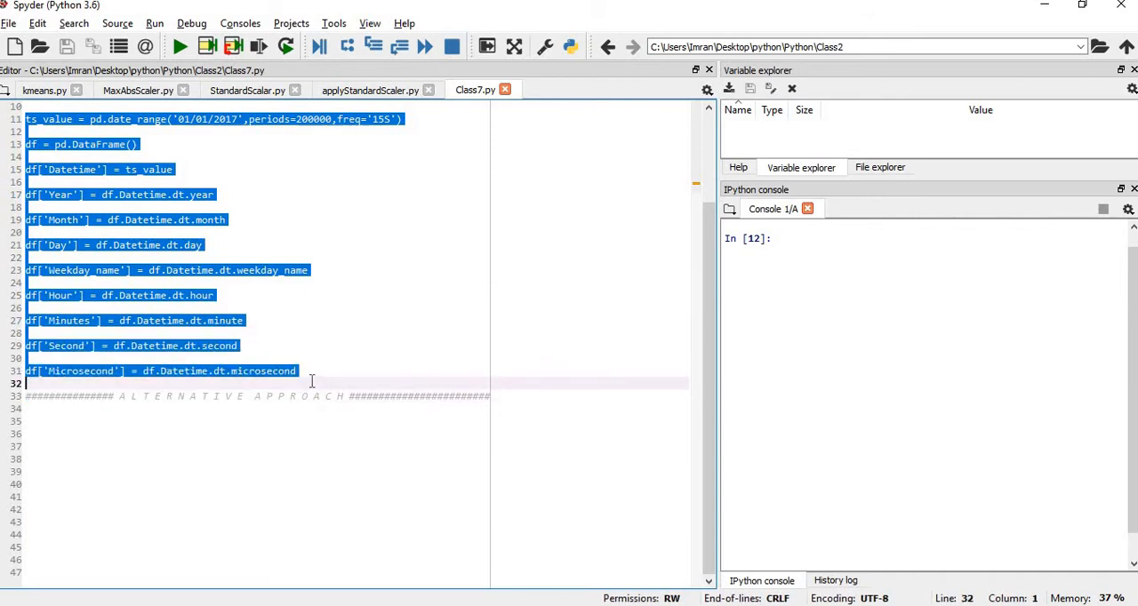
Run the 2017 date-range script and inspect the 200,000-row df in the DataFrame viewer.
left_click(178, 46)
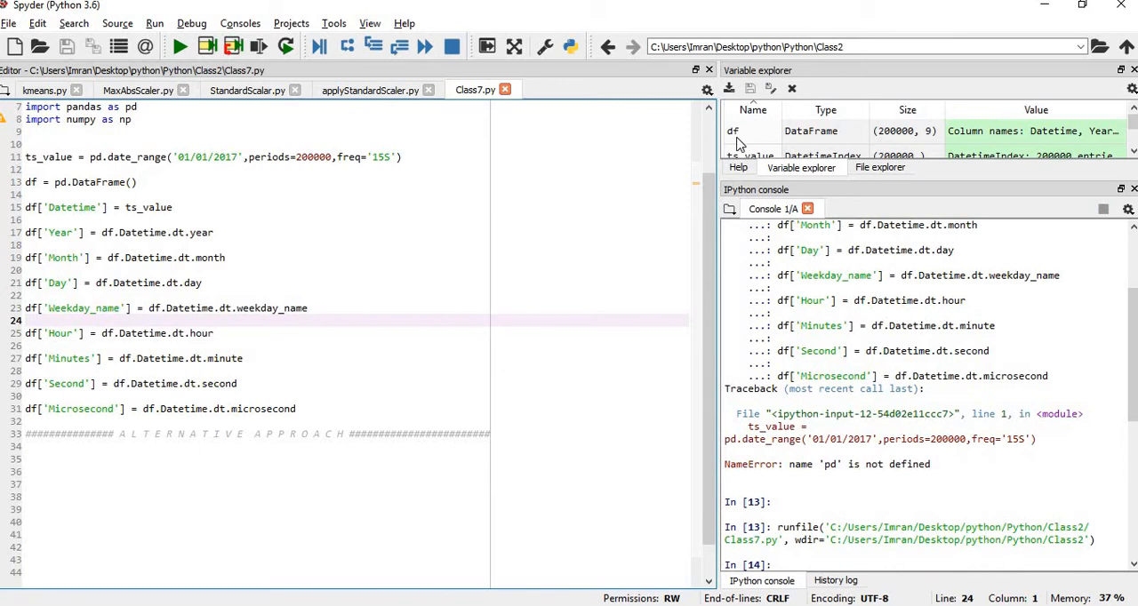
double_click(733, 131)
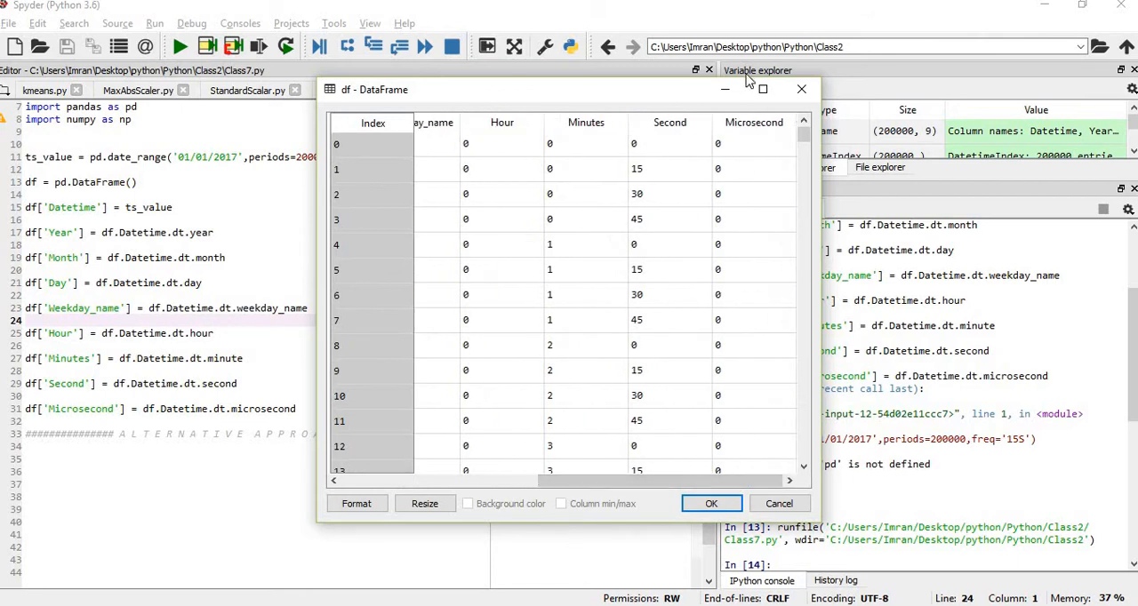
left_click(711, 503)
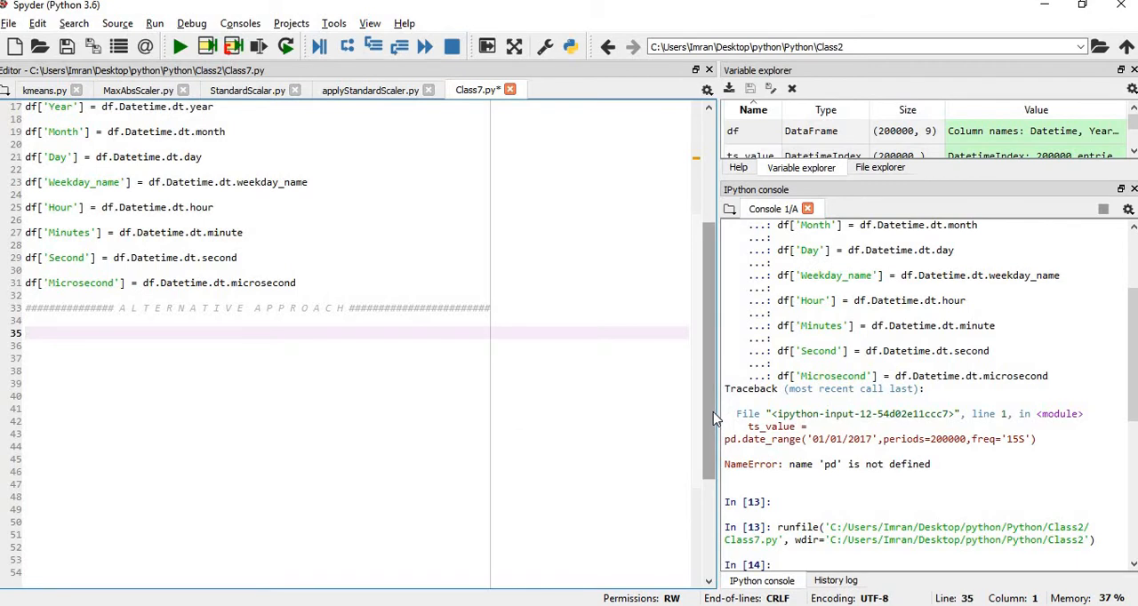
Create df1 = pd.DataFrame() with df1['Datetime'] = ts_value, run it with F9 and view df1.
type("df1 = pd.")
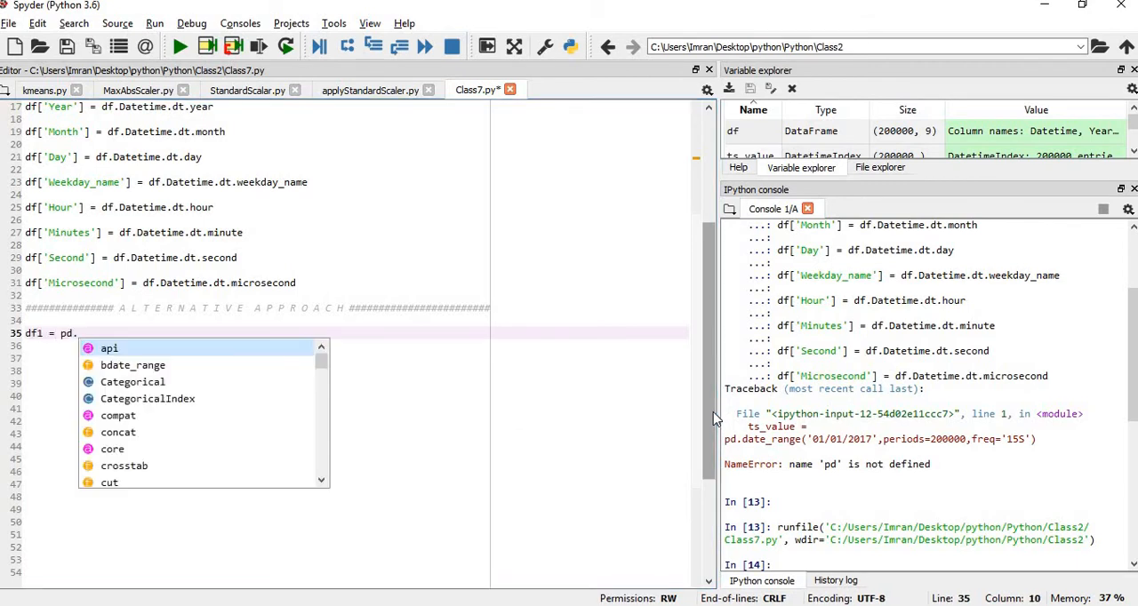
type("DataFrame()")
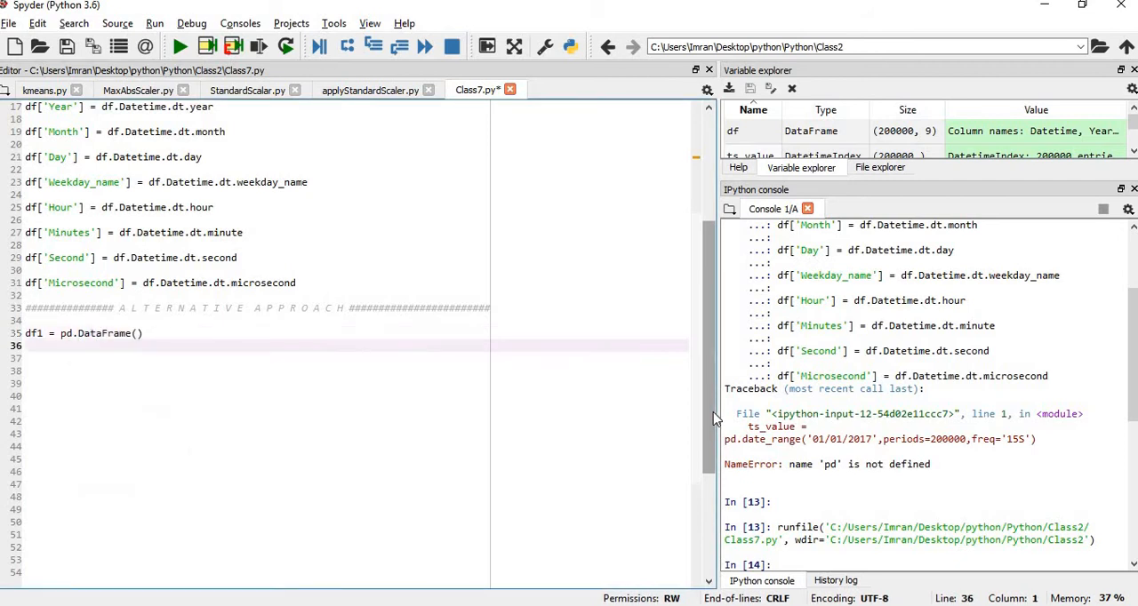
type("df1")
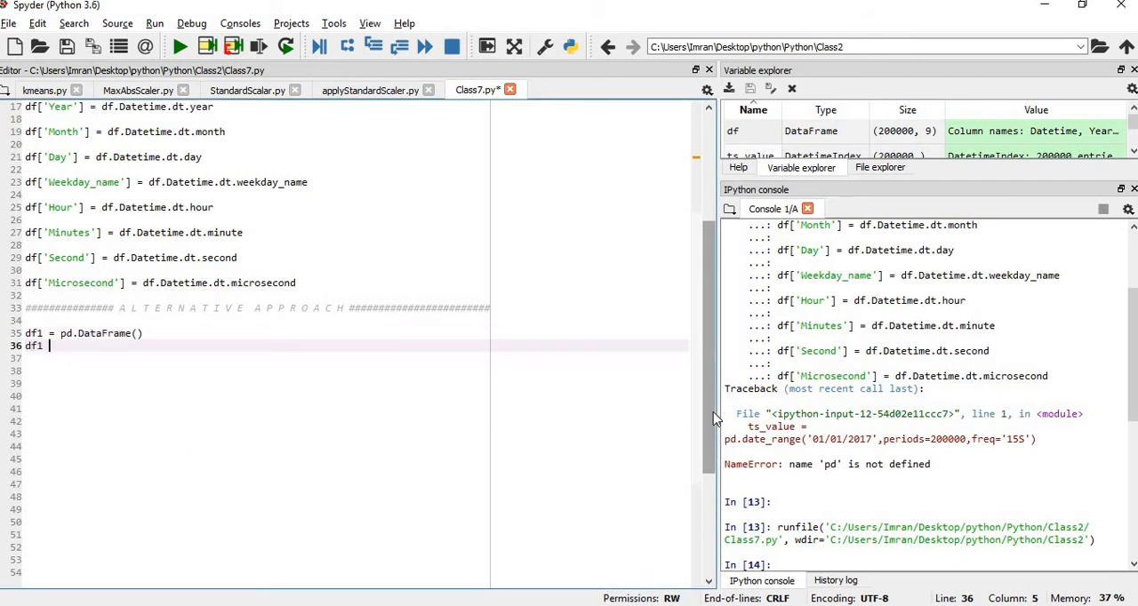
key("Backspace")
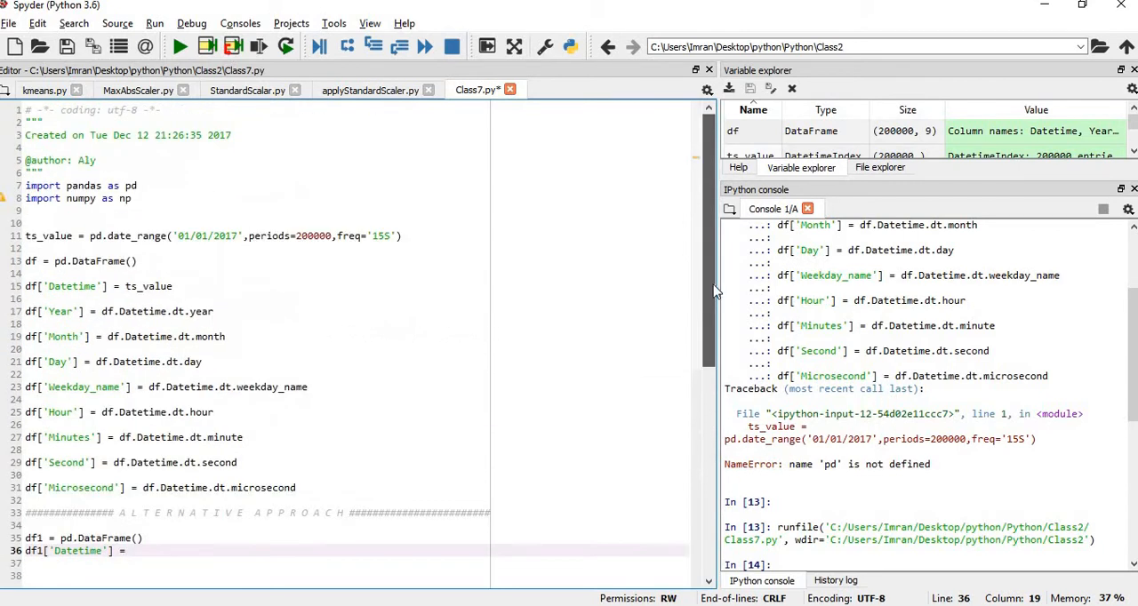
scroll("down", 3)
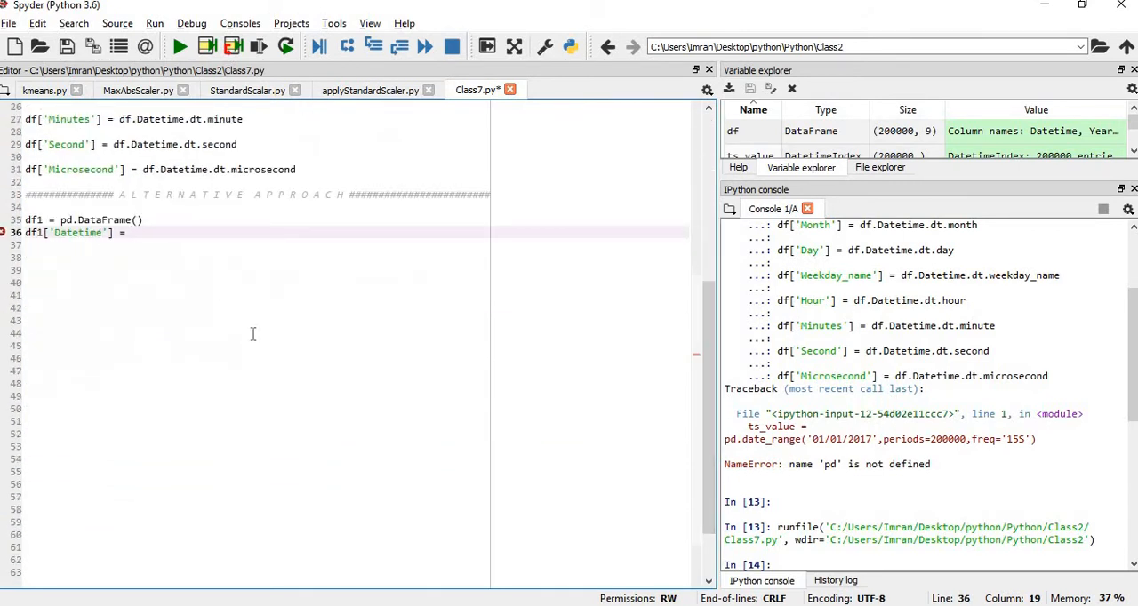
type("ts_value")
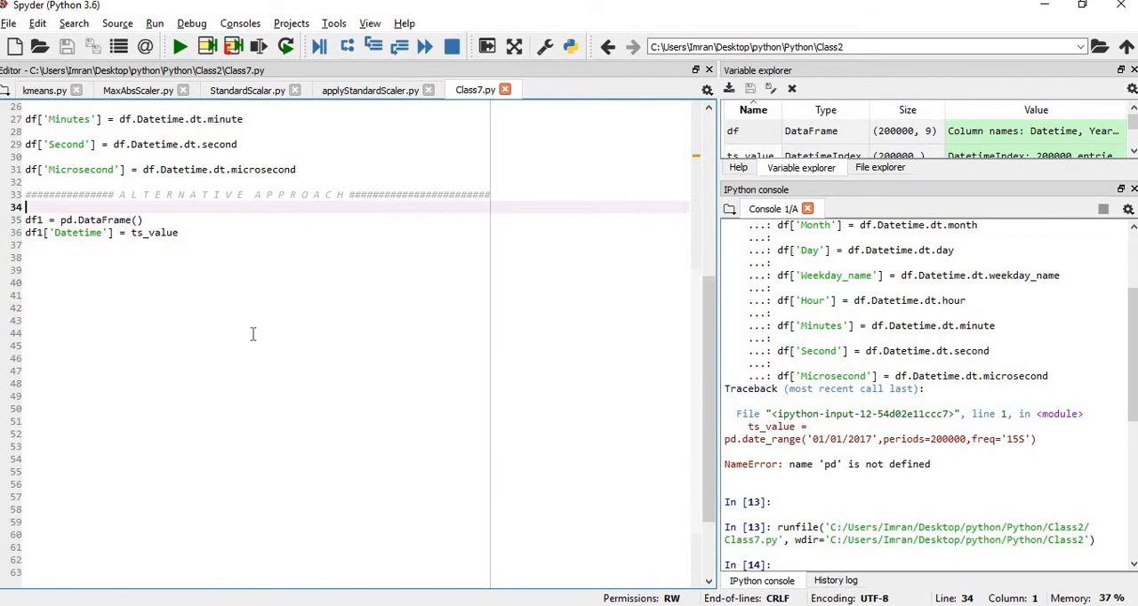
key("f9")
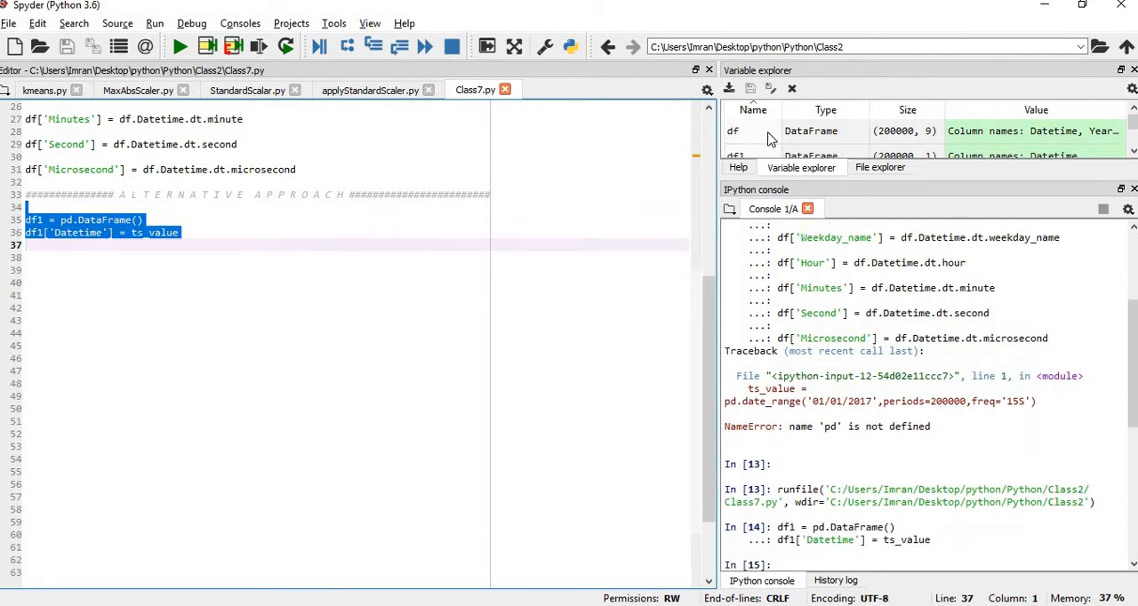
double_click(733, 156)
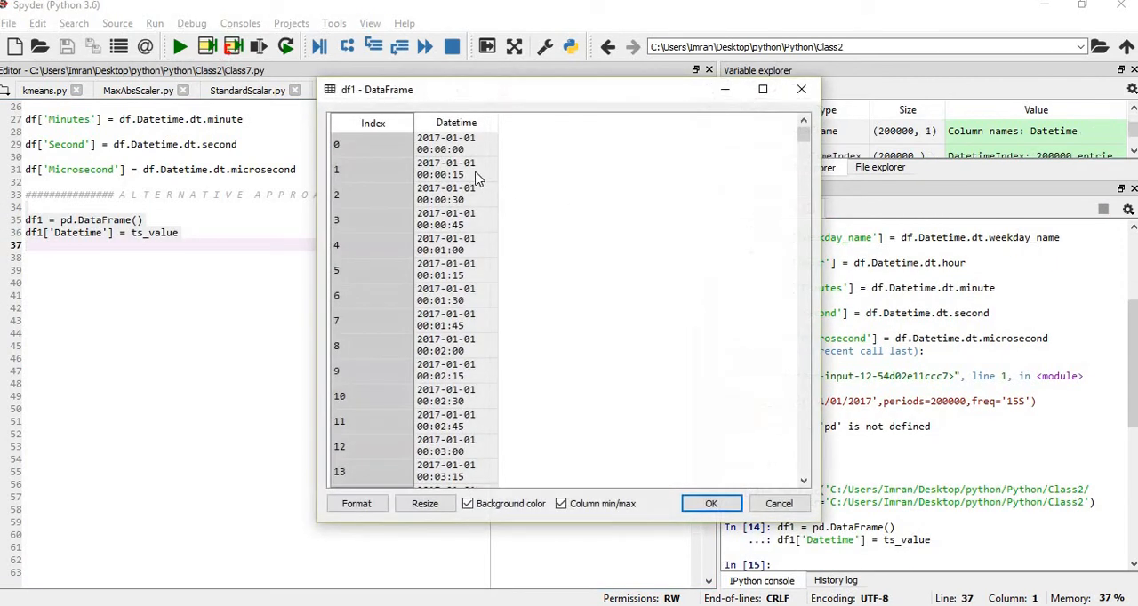
mouse_move(519, 146)
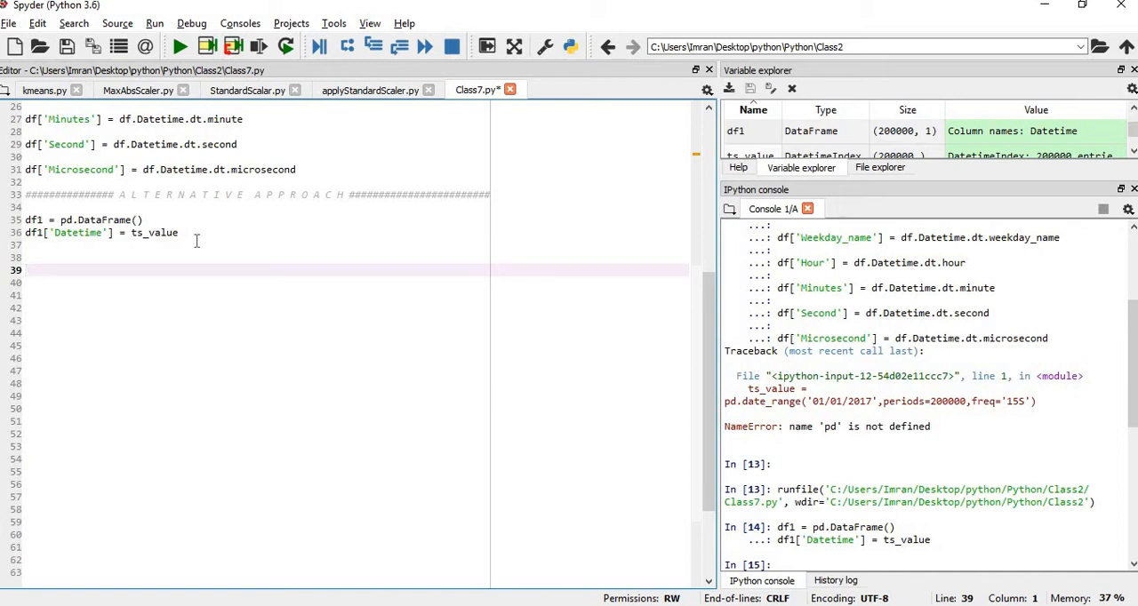
Write a for loop over df1 assigning i['year'] = i.Datetime.dt.year and select it to run.
left_click(26, 270)
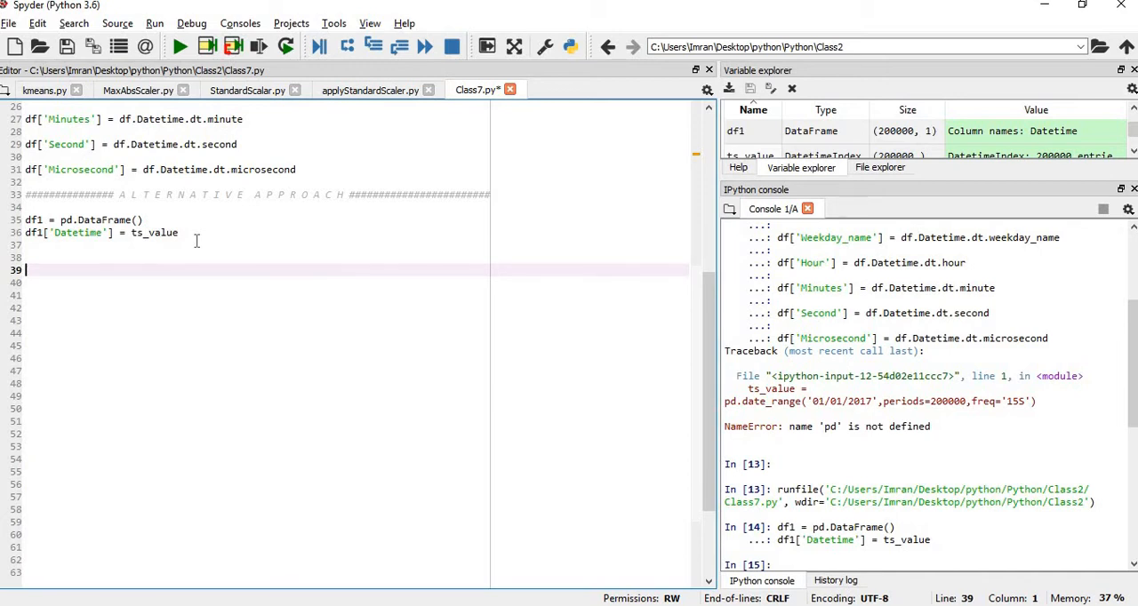
type("for i in")
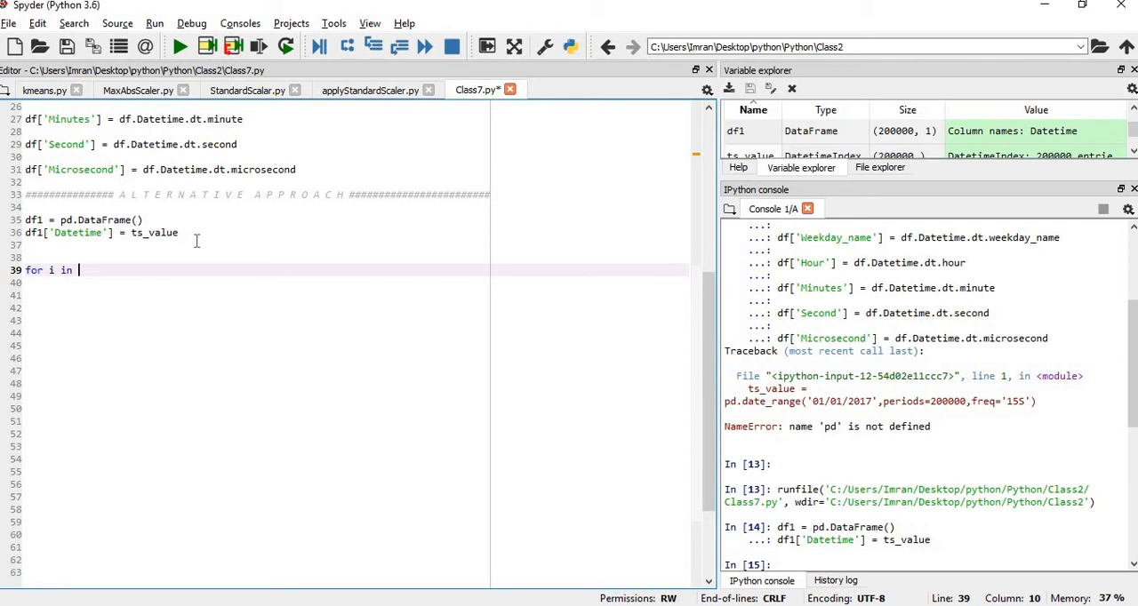
type("df1:")
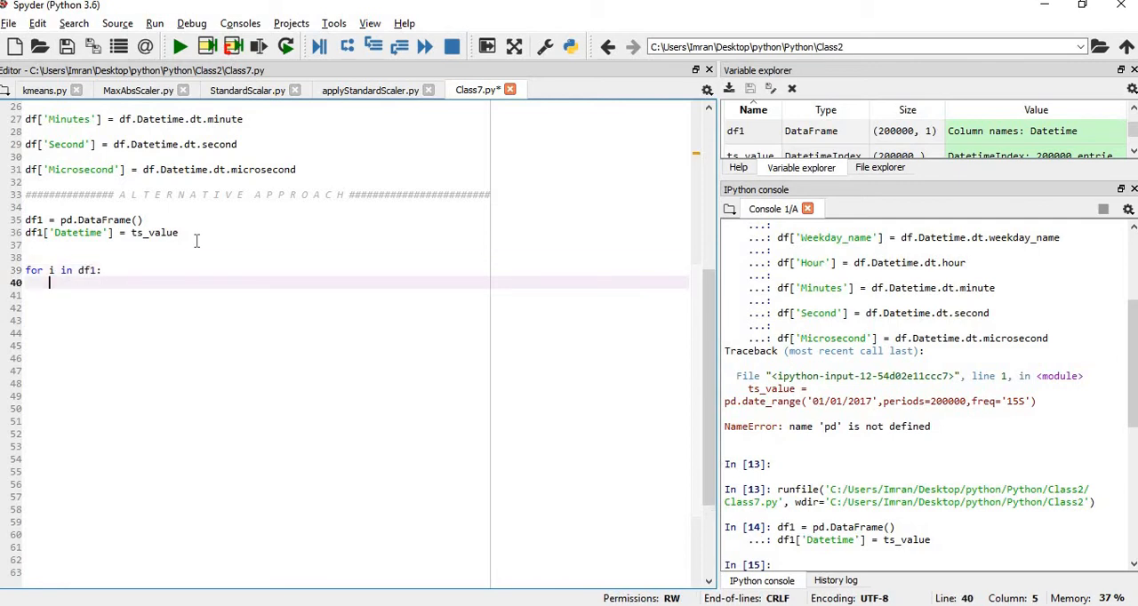
type("[]")
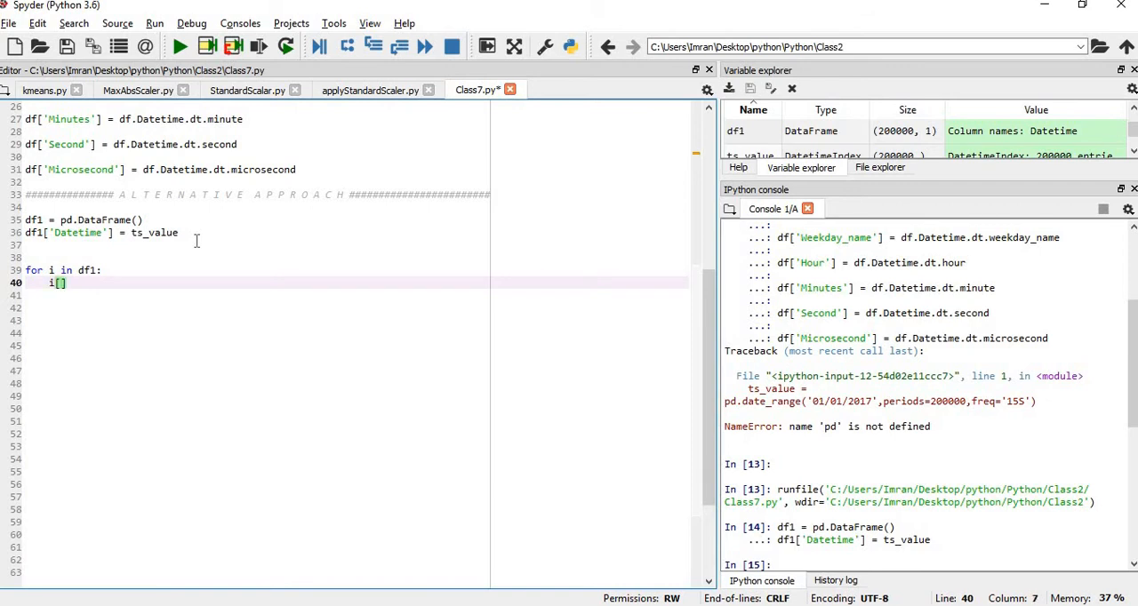
type("'year'")
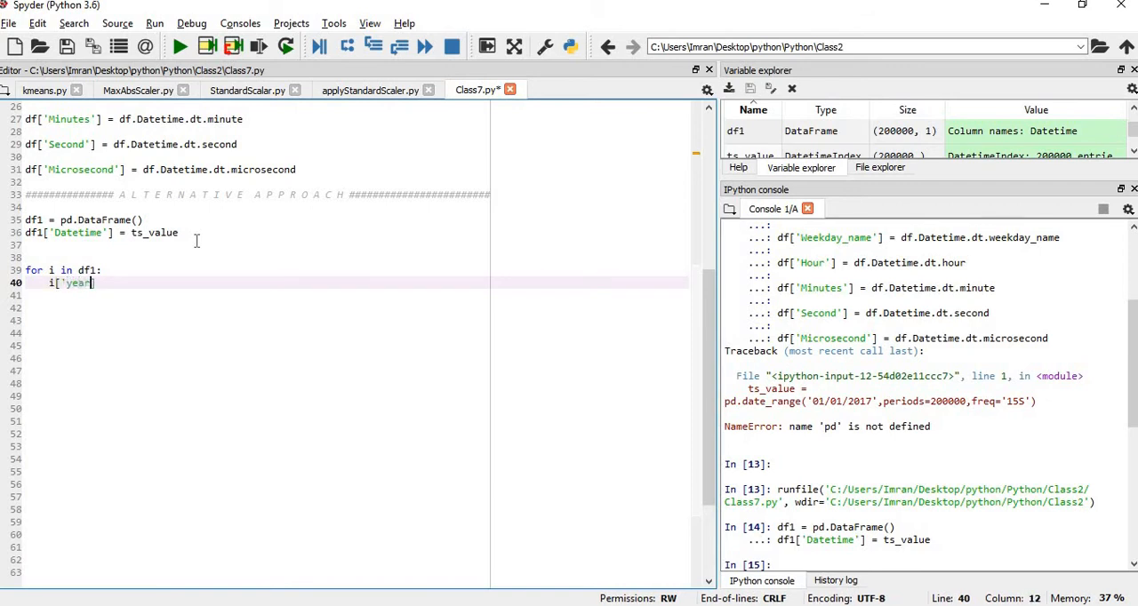
type("']")
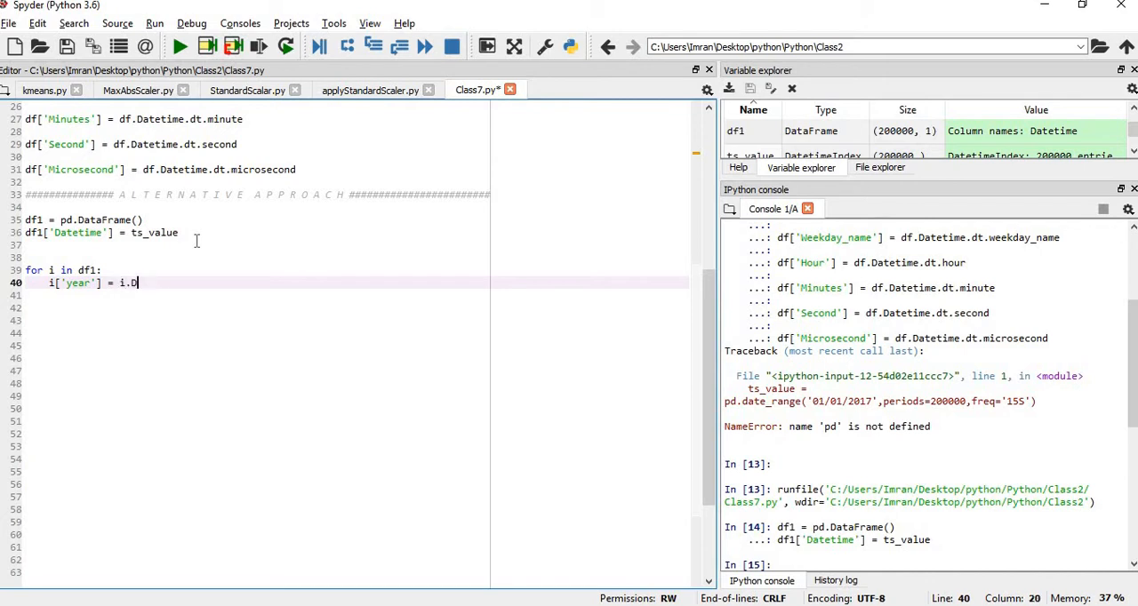
type("atetime.dt.year")
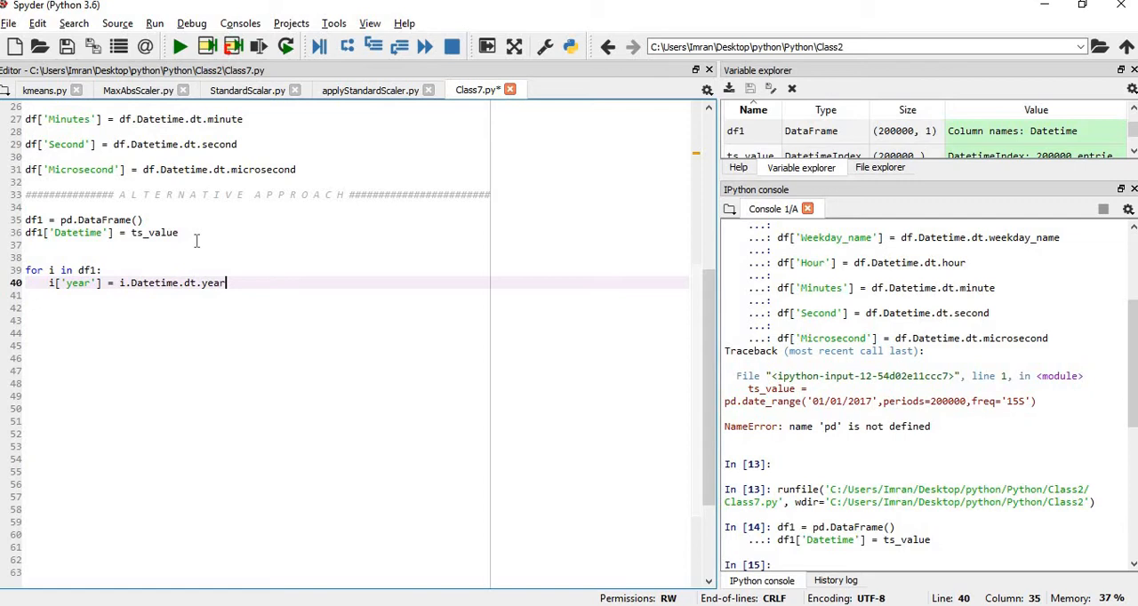
left_click_drag(25, 270, 228, 283)
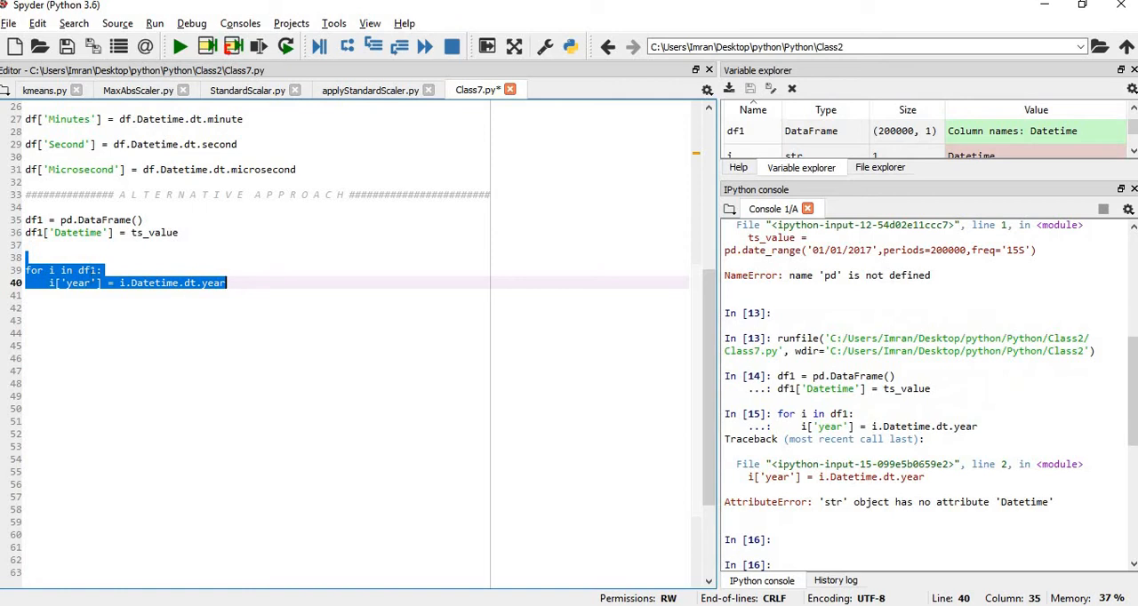
Fix the loop header to for i in (df1,):, rerun it and check df1's year column shows 2017.
left_click(79, 270)
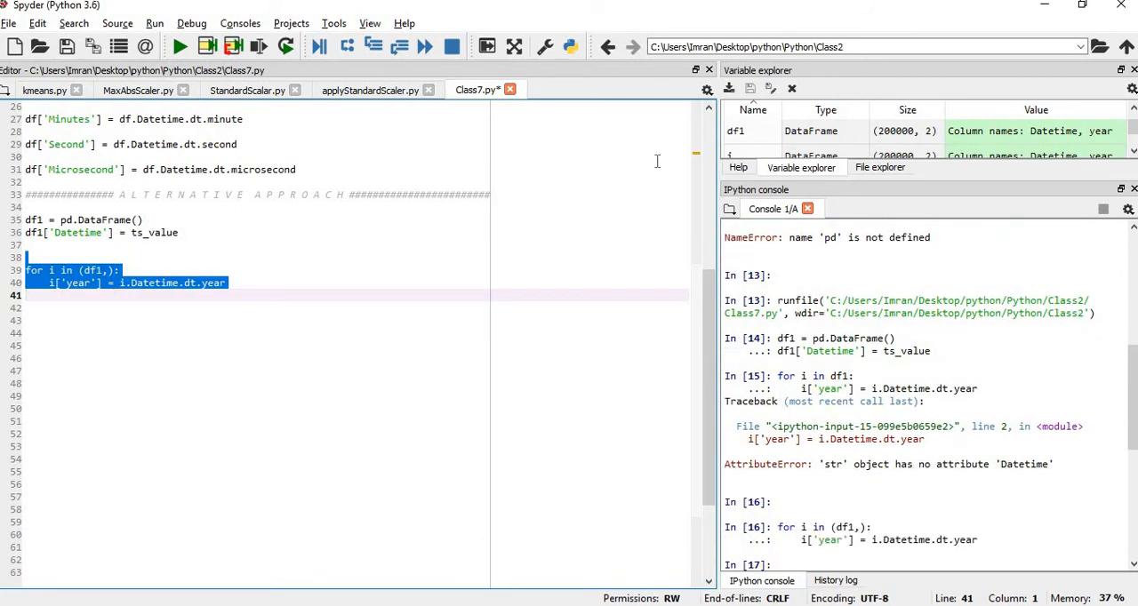
double_click(736, 131)
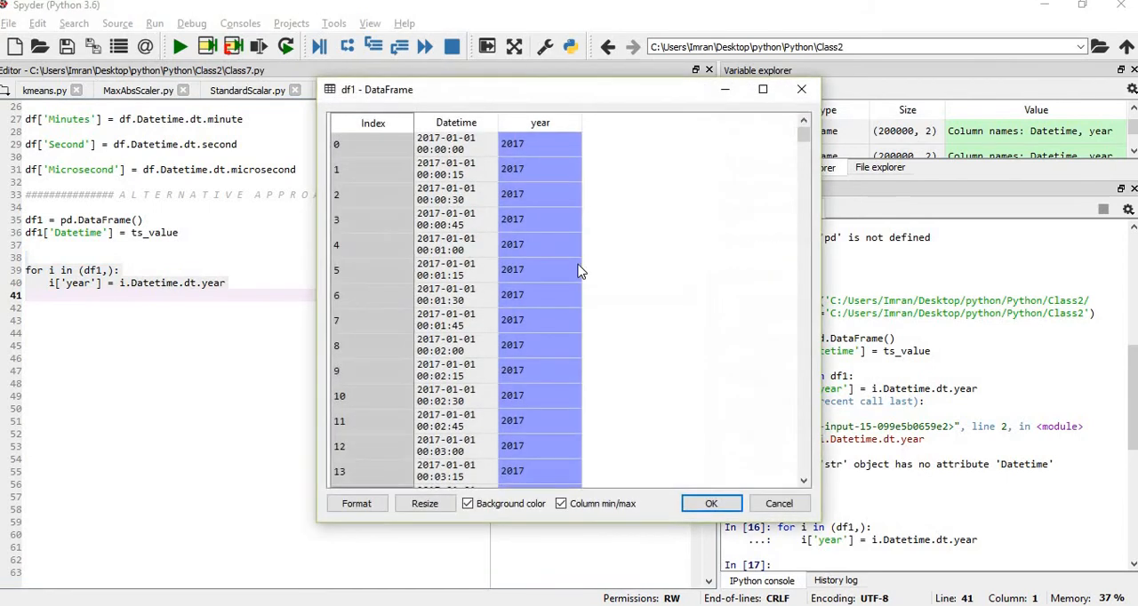
left_click(711, 503)
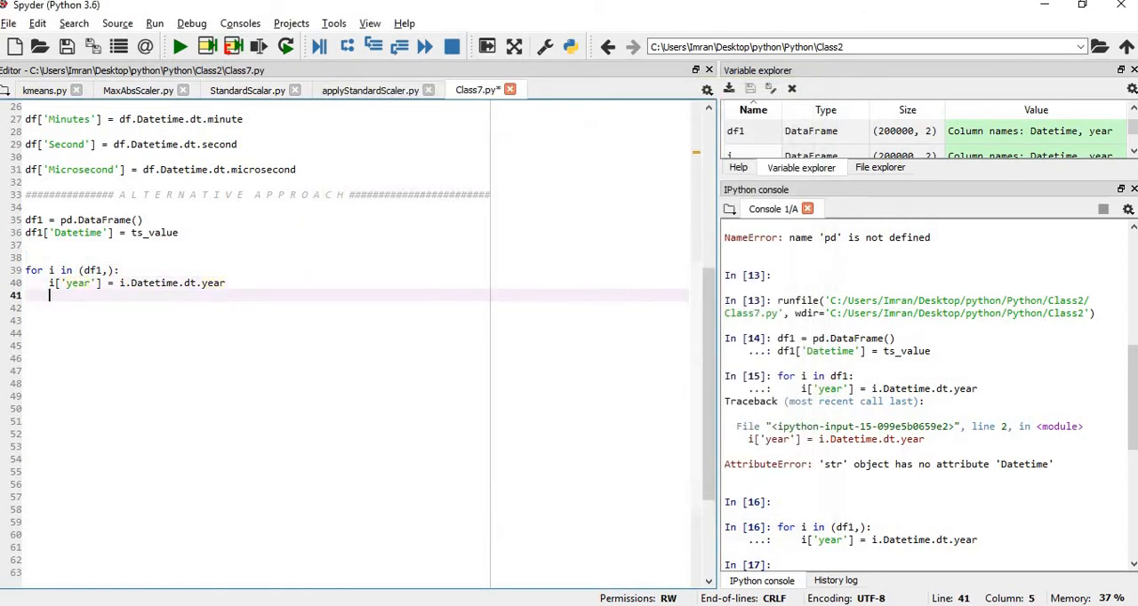
Add i['month'] = i.Datetime.dt.month and i['day'] = i.Datetime.dt.day to the loop.
type("i['")
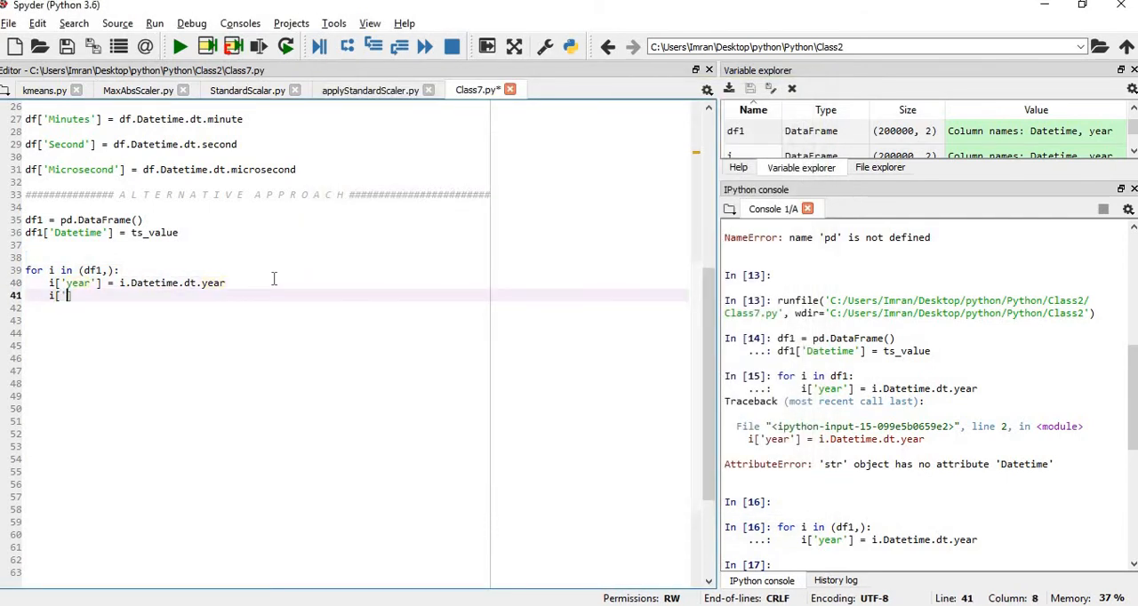
type("month']")
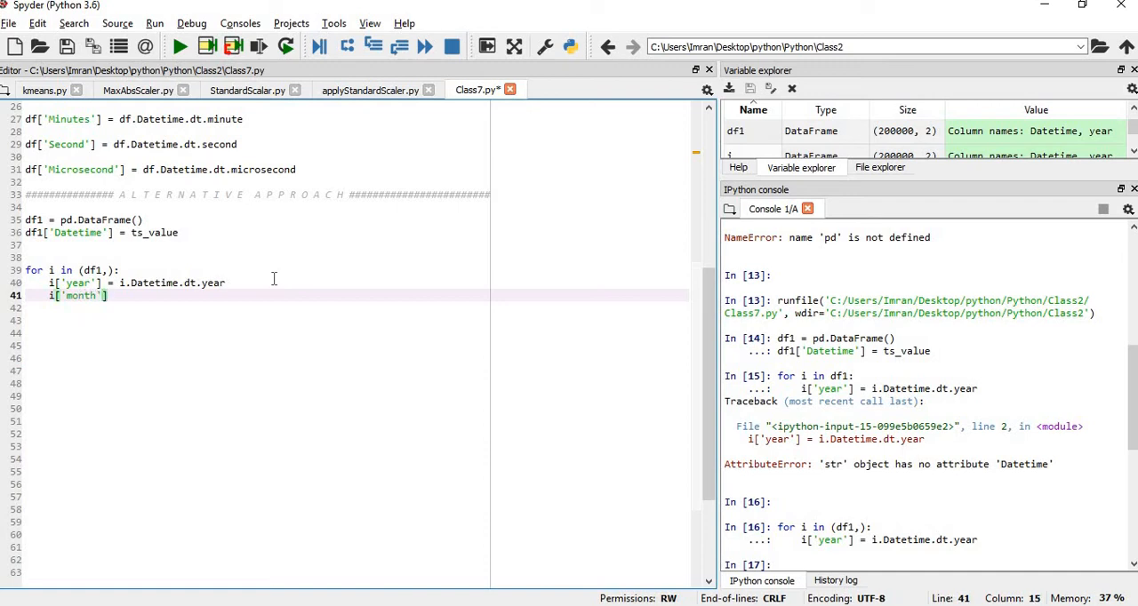
type("=")
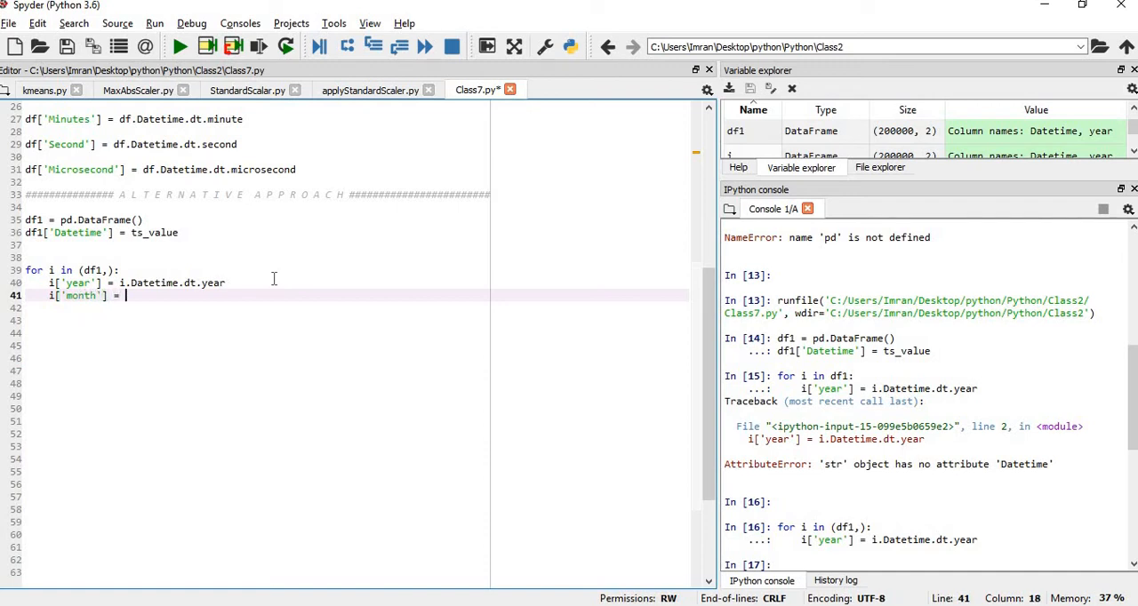
type(".Datetime.dt.month")
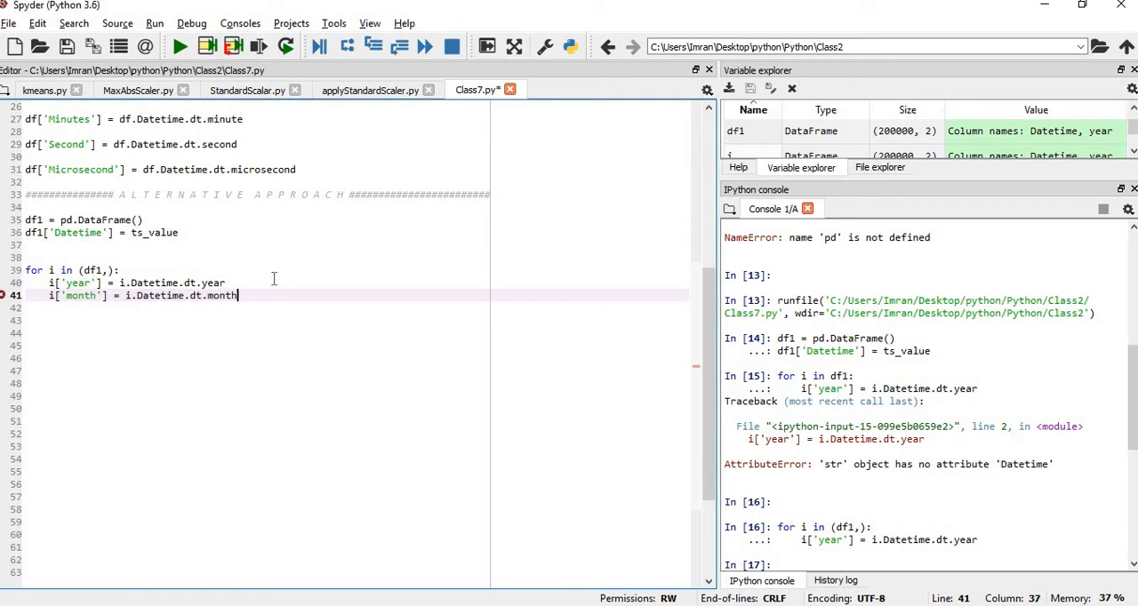
type("i[")
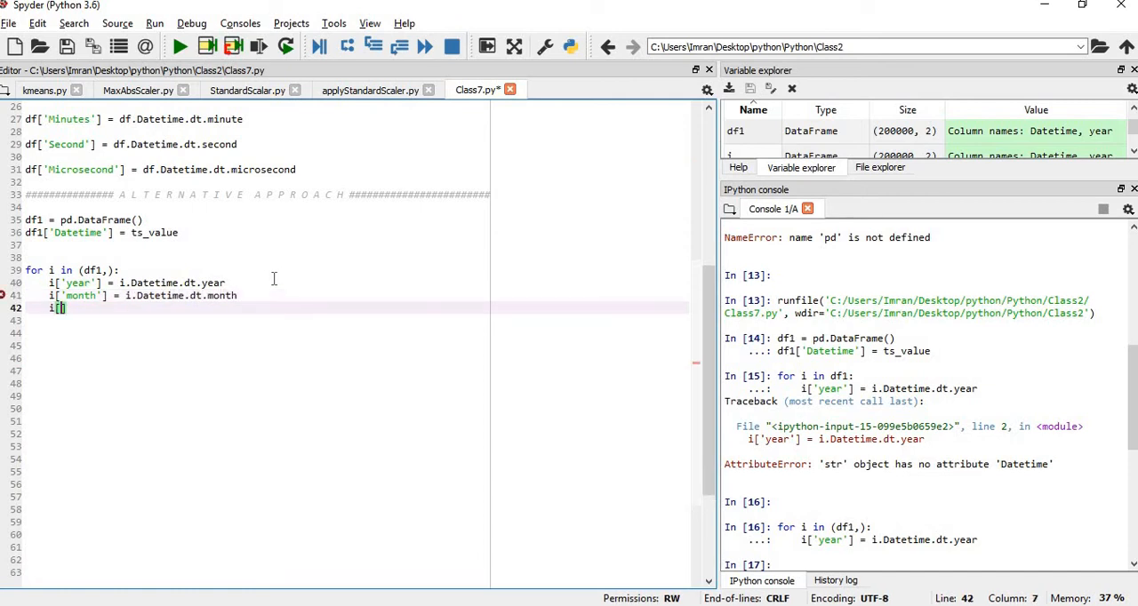
type("'day")
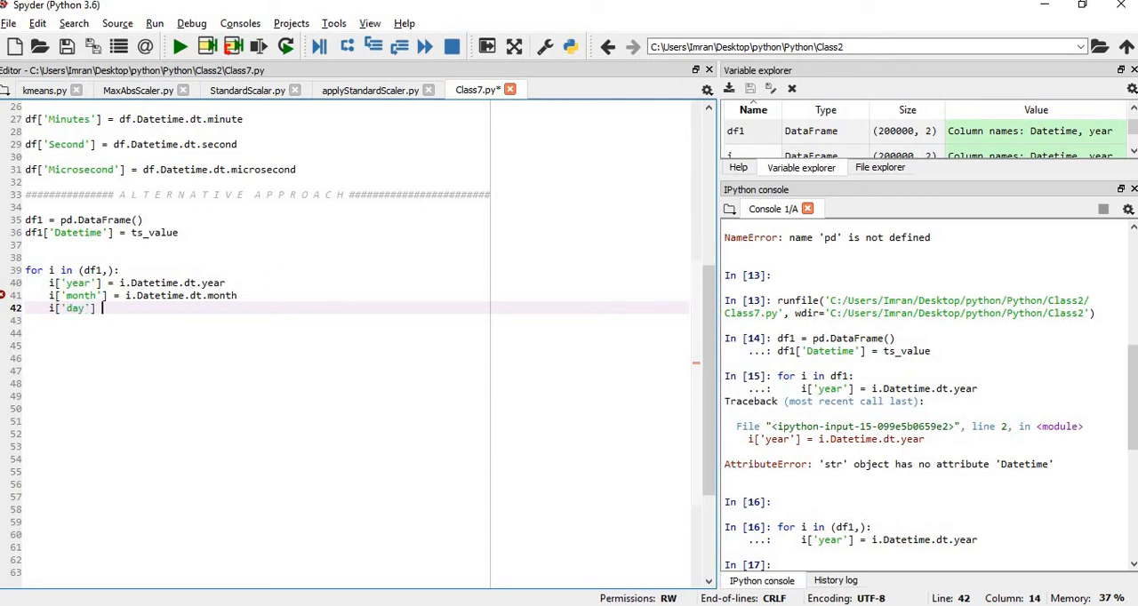
type("= i.Datetime.dt.day")
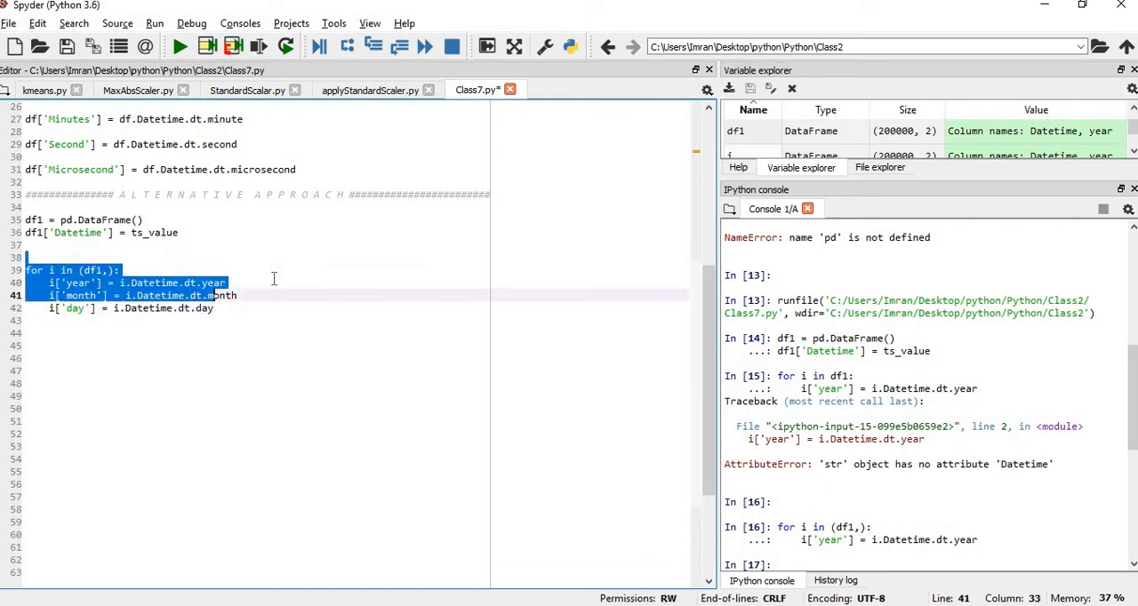
Inspect df1 in the viewer, now holding year, month and day columns.
double_click(736, 132)
type("i['w")
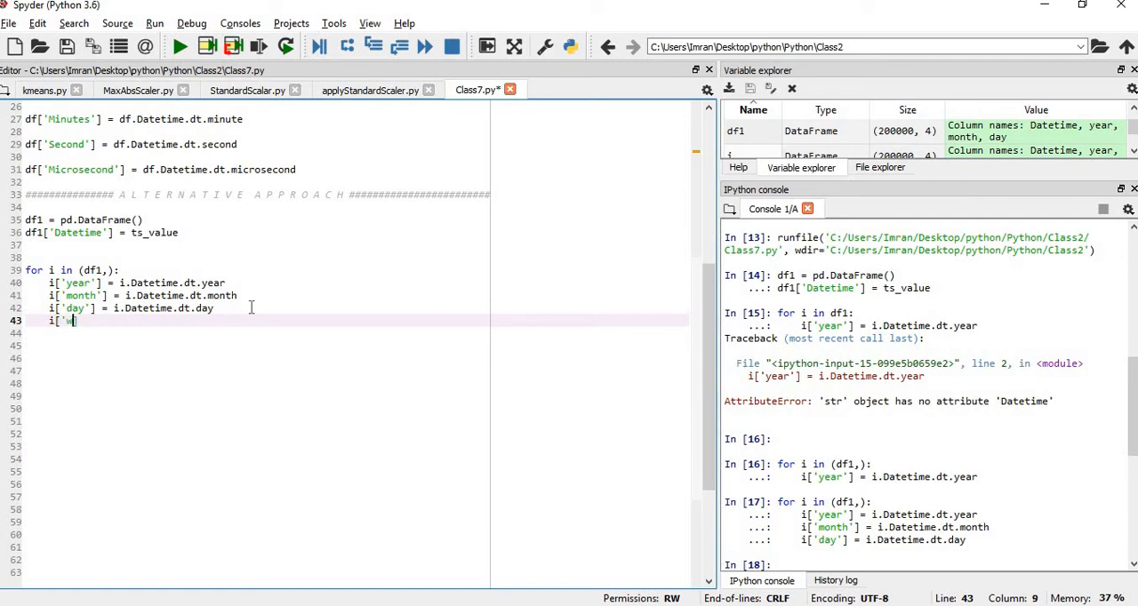
Add weekday, hour and minute assignments from i.Datetime.dt to the loop.
type("eekday'] = i.")
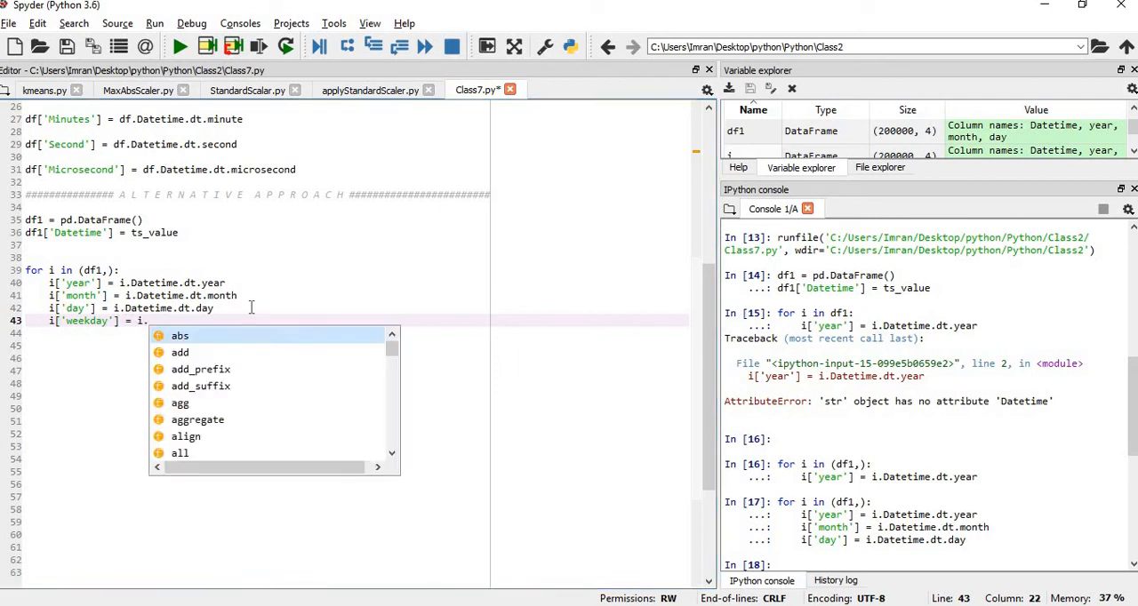
type("Datetime.dt.day")
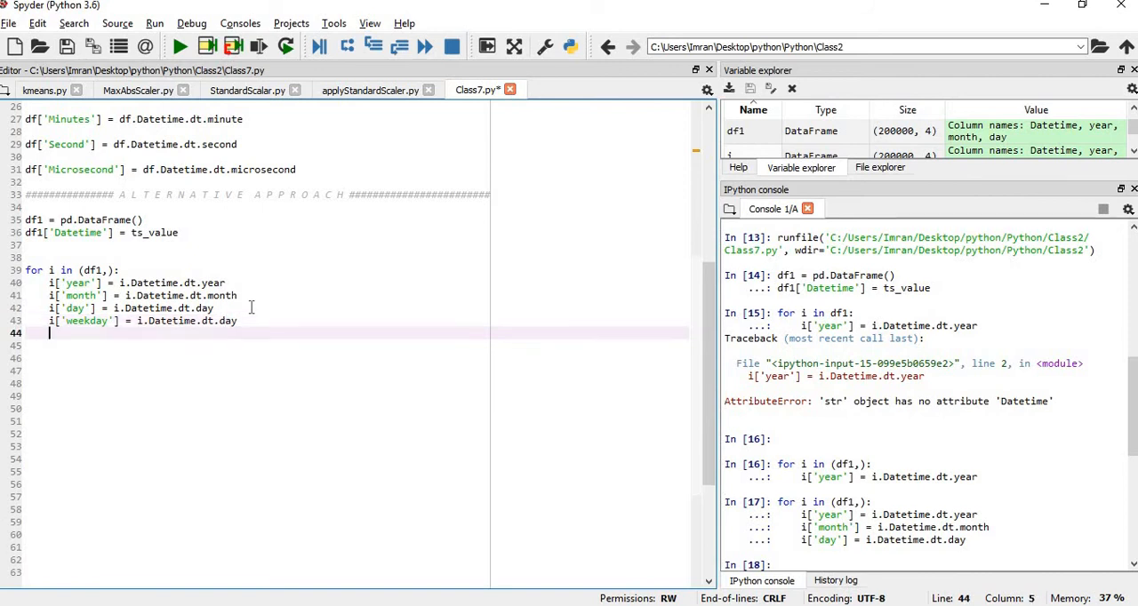
type("i['']")
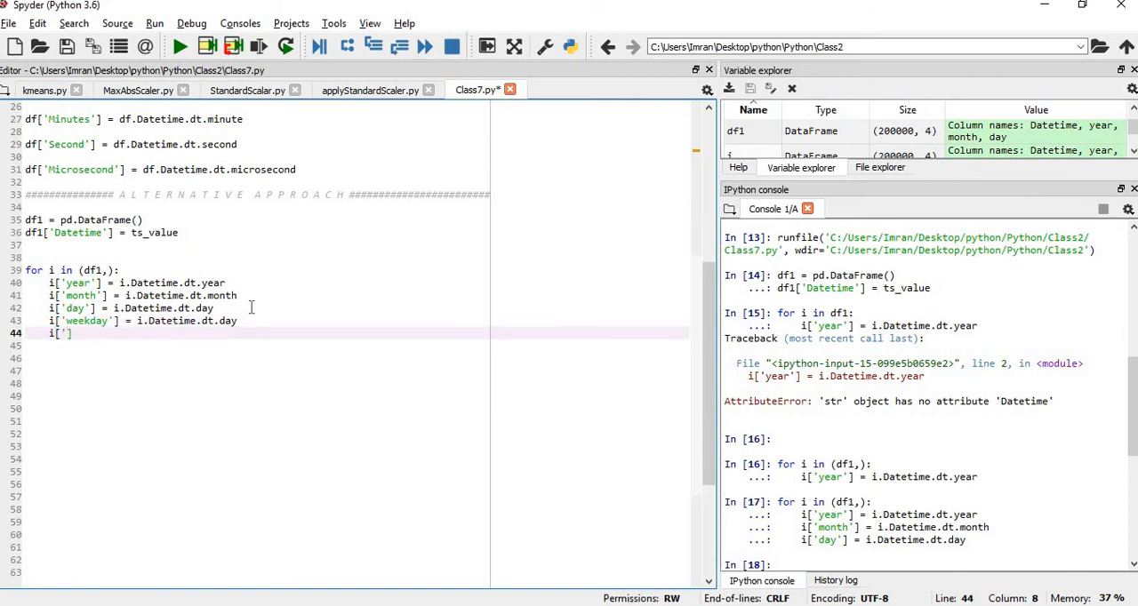
type("hour']")
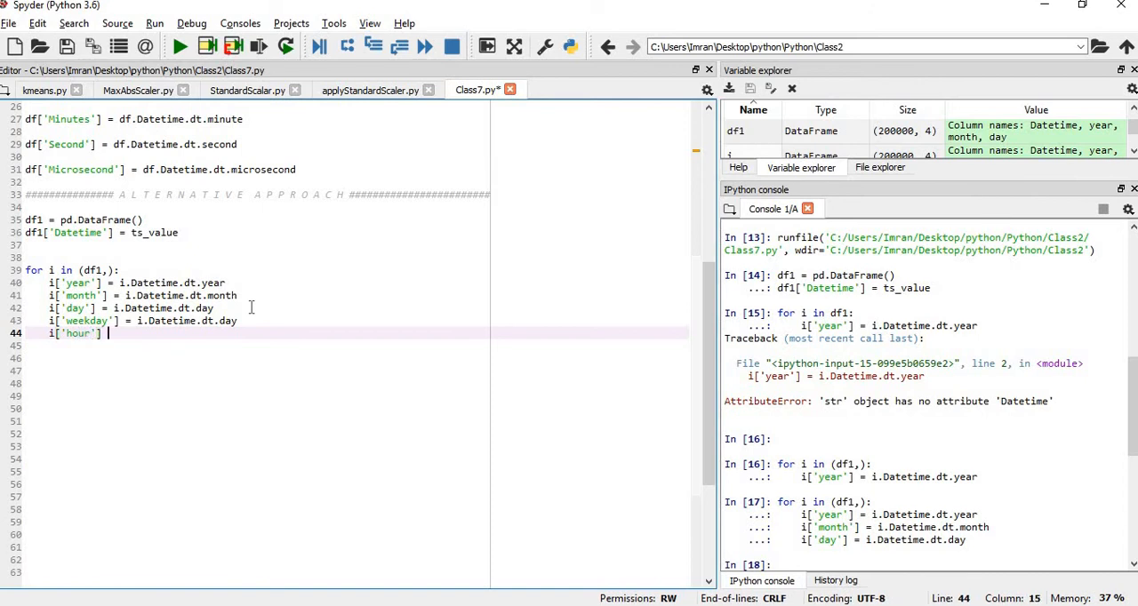
type(".Datetime.dt")
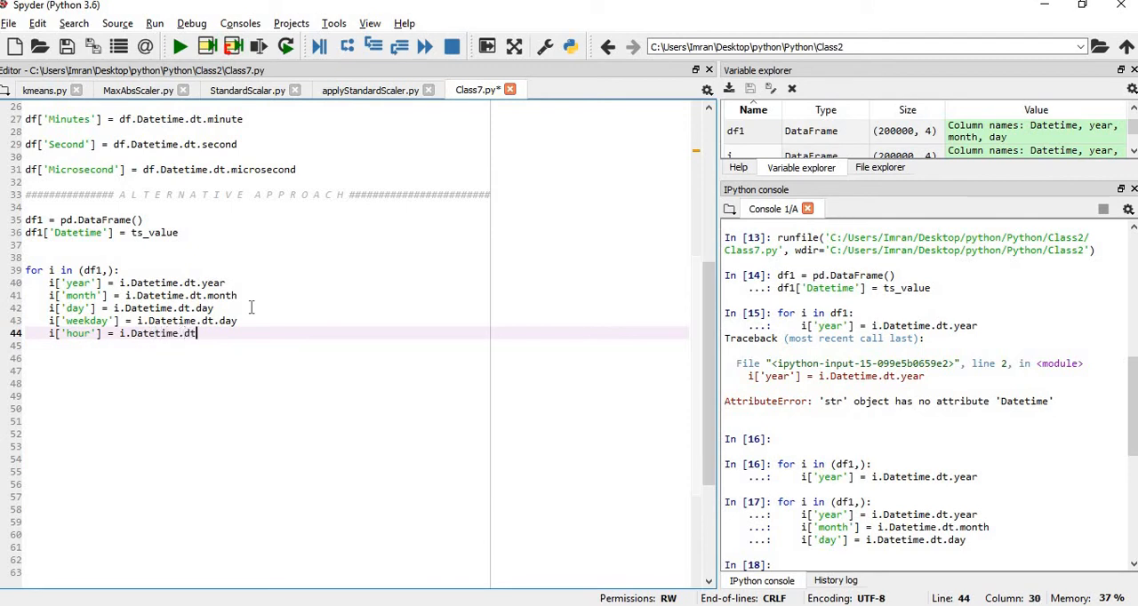
type("hour")
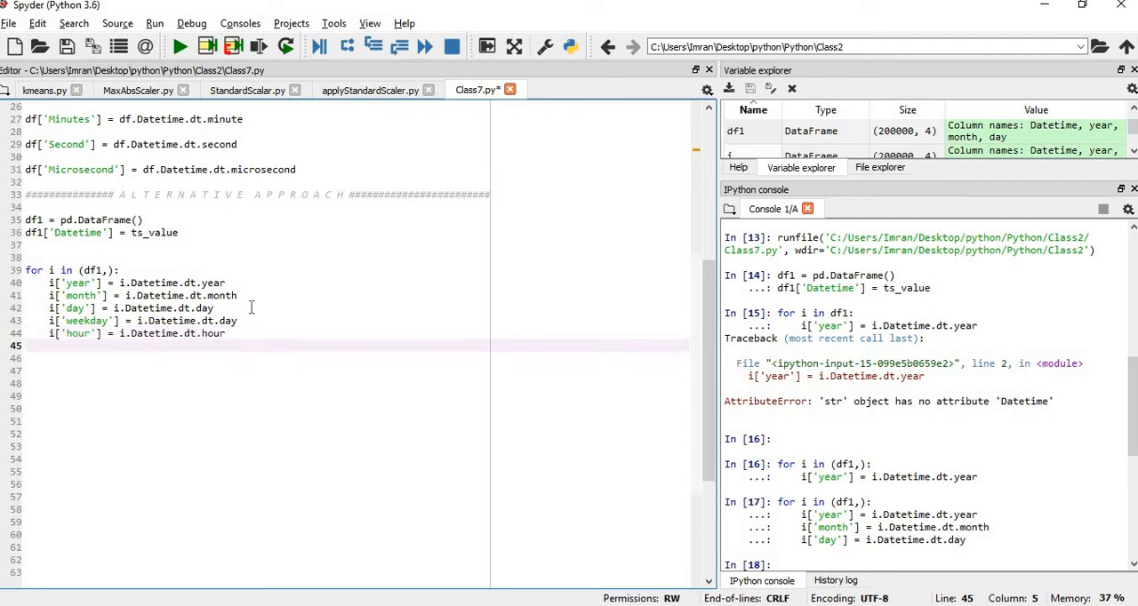
type("i['min")
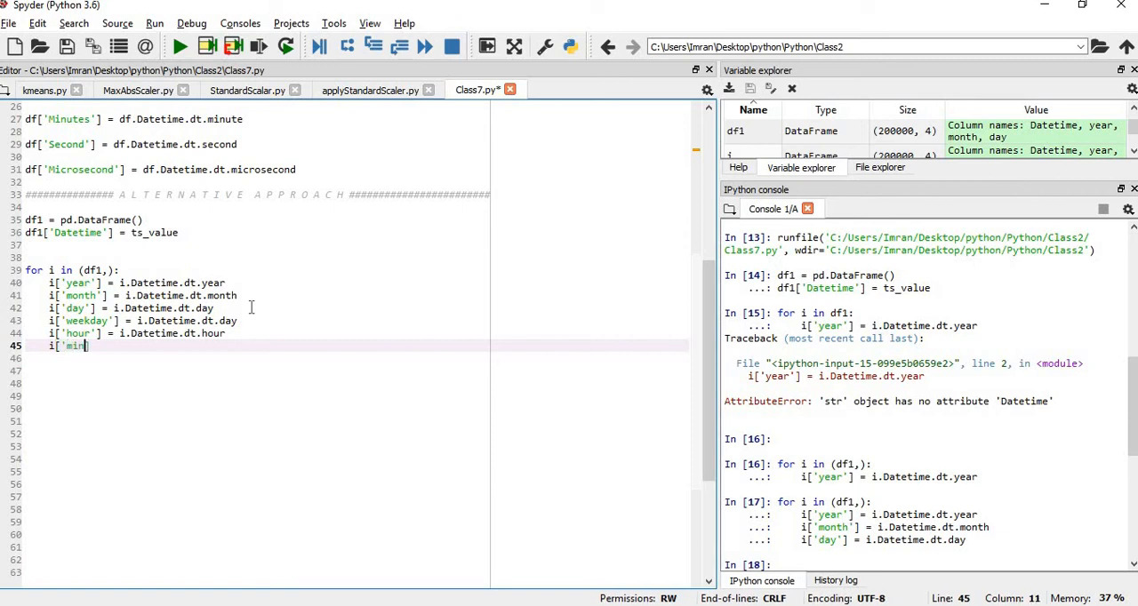
type("utes")
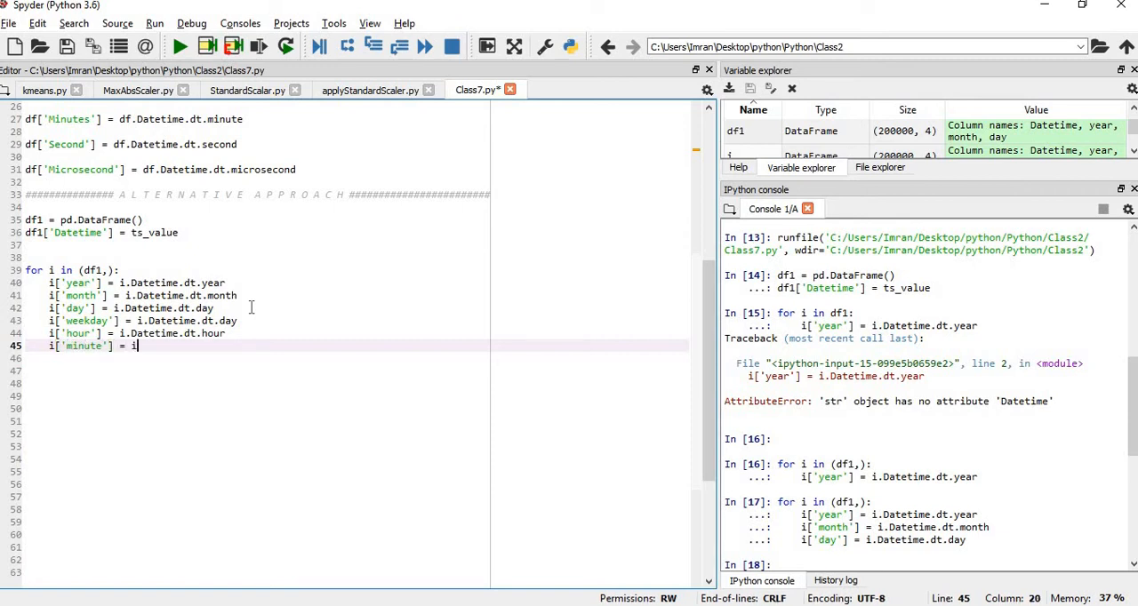
type(".Datetime.dt.minute")
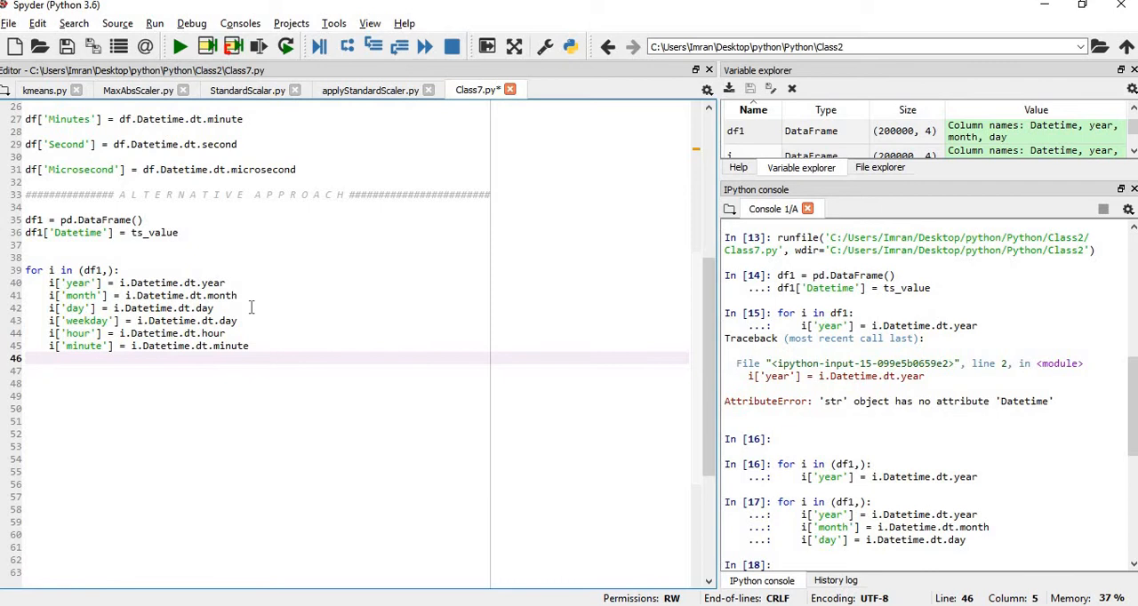
Add second and microsecond assignments, initially typed as .seconds and .microseconds.
type("i")
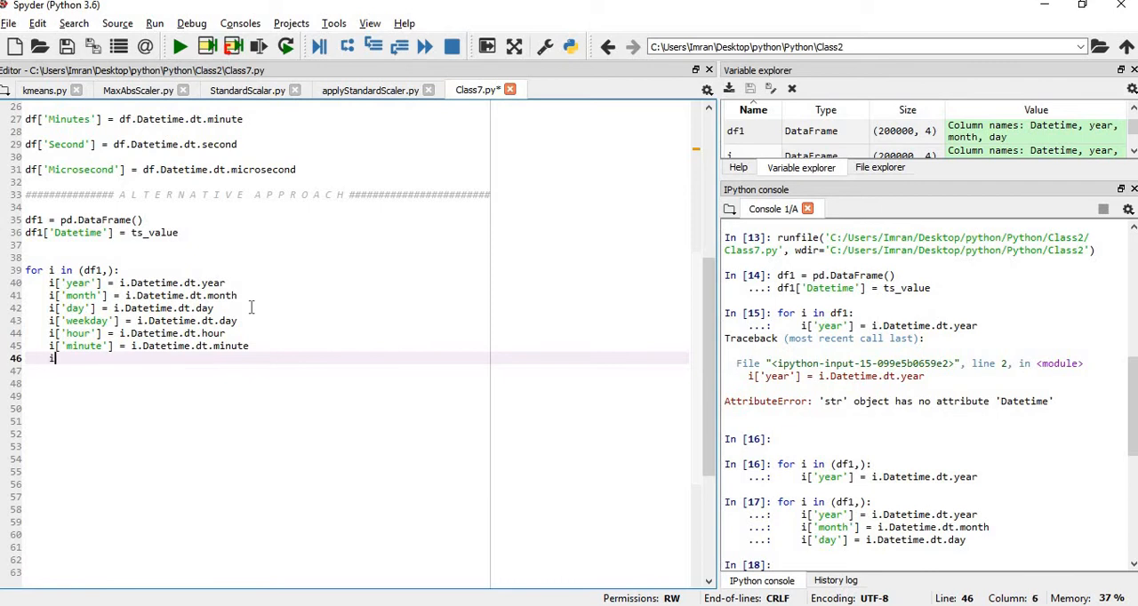
type("['second'] =")
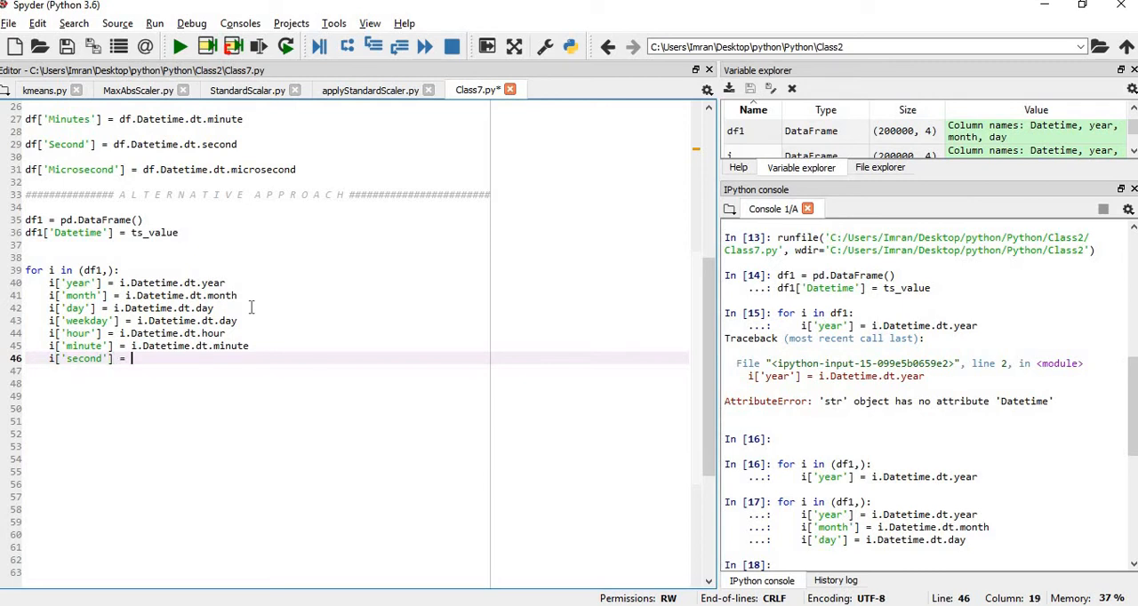
type("i.Datetime.dt.")
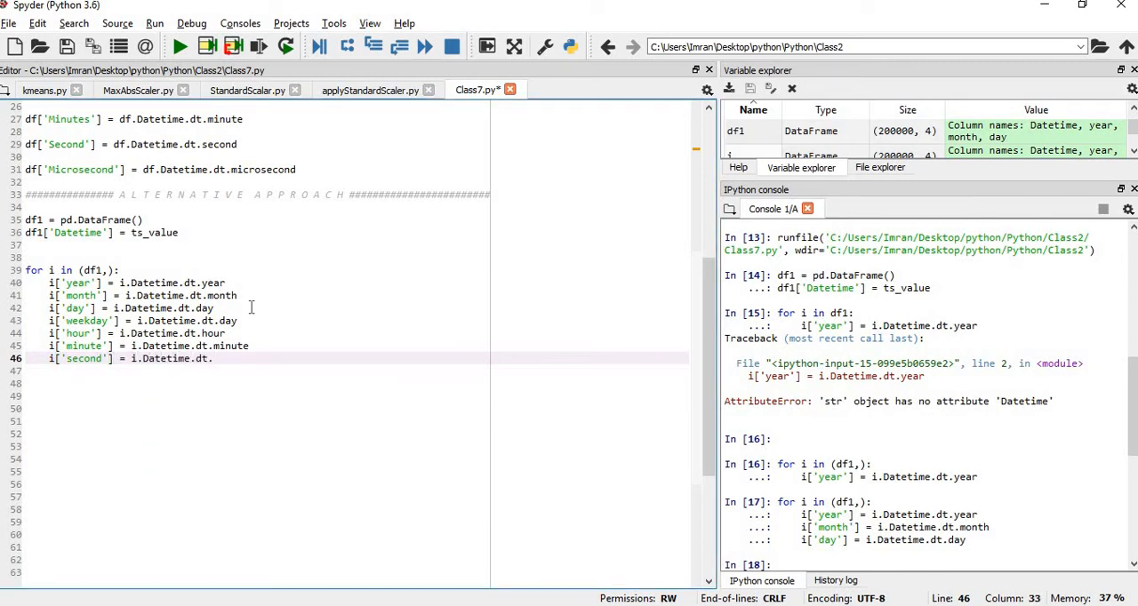
type("seconds")
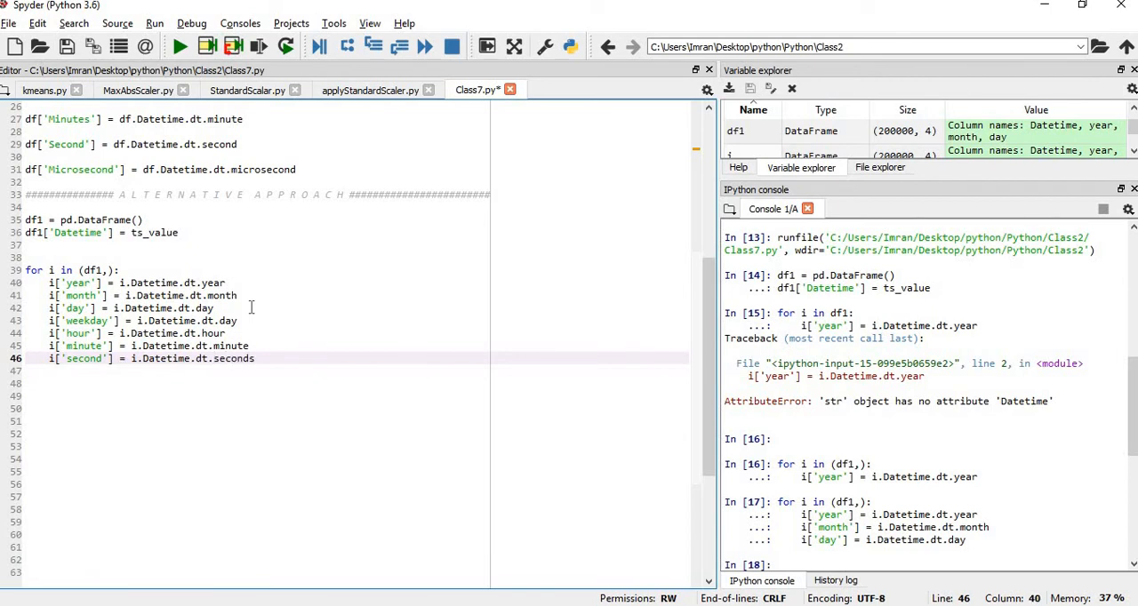
type("i[]")
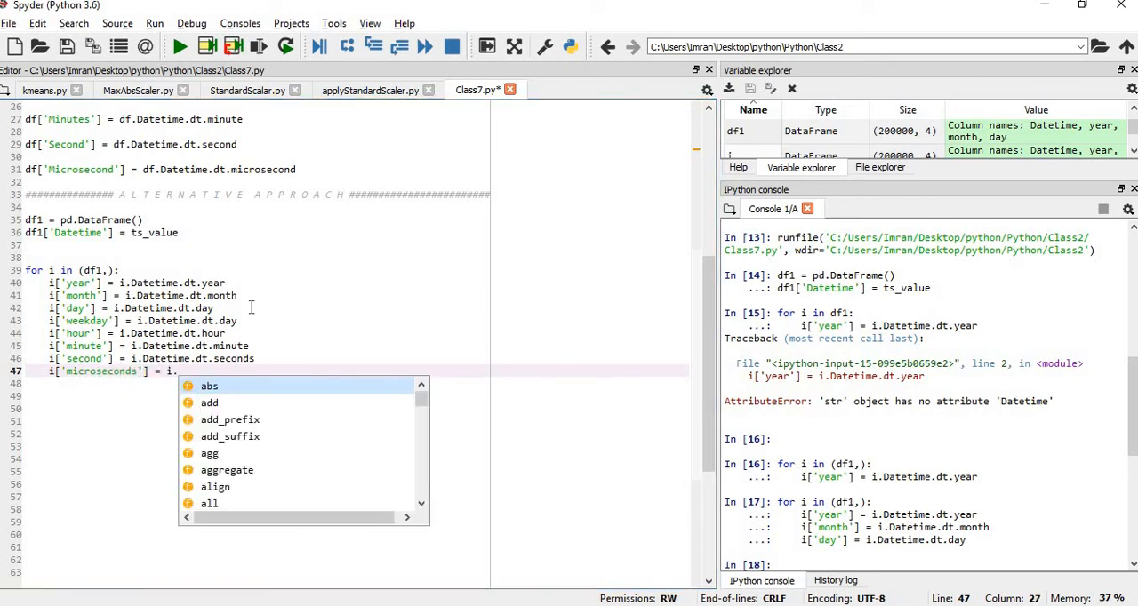
type("Datetime.dt.")
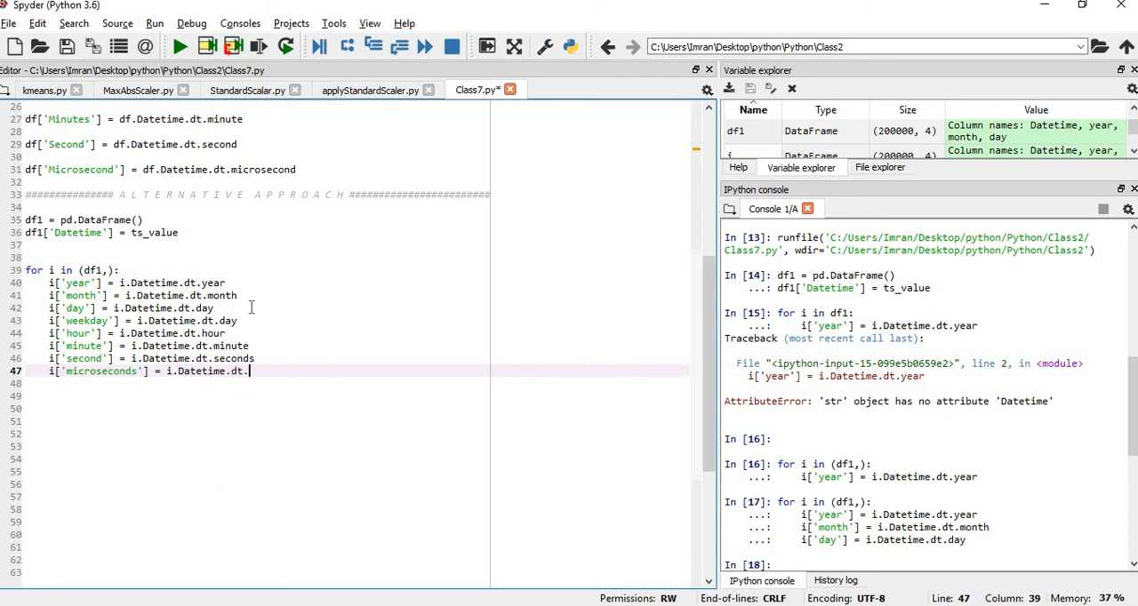
type("mic")
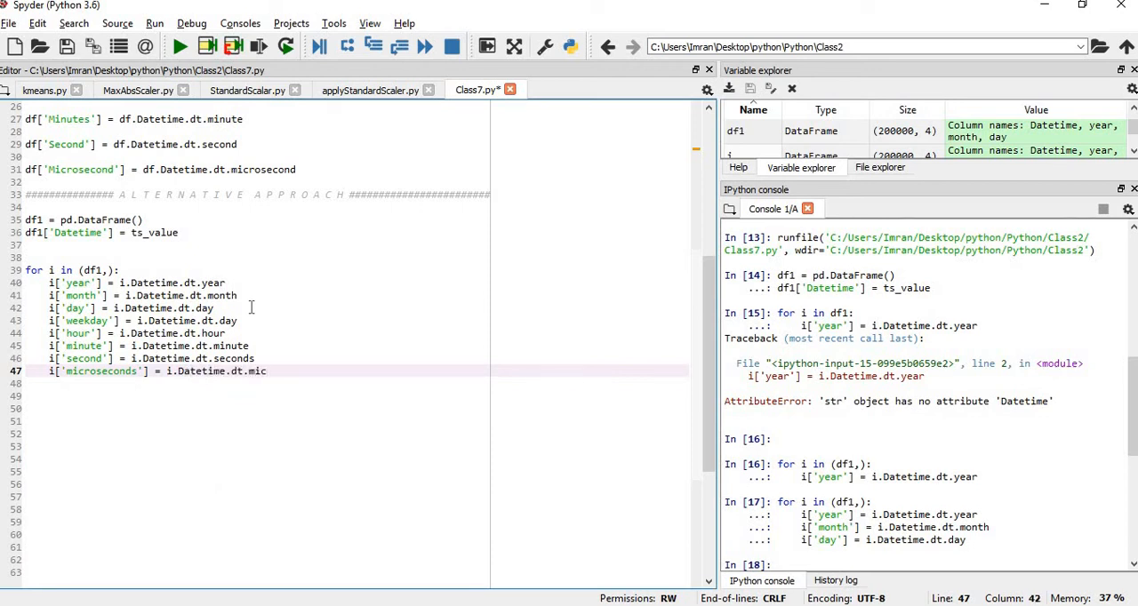
type("roseconds")
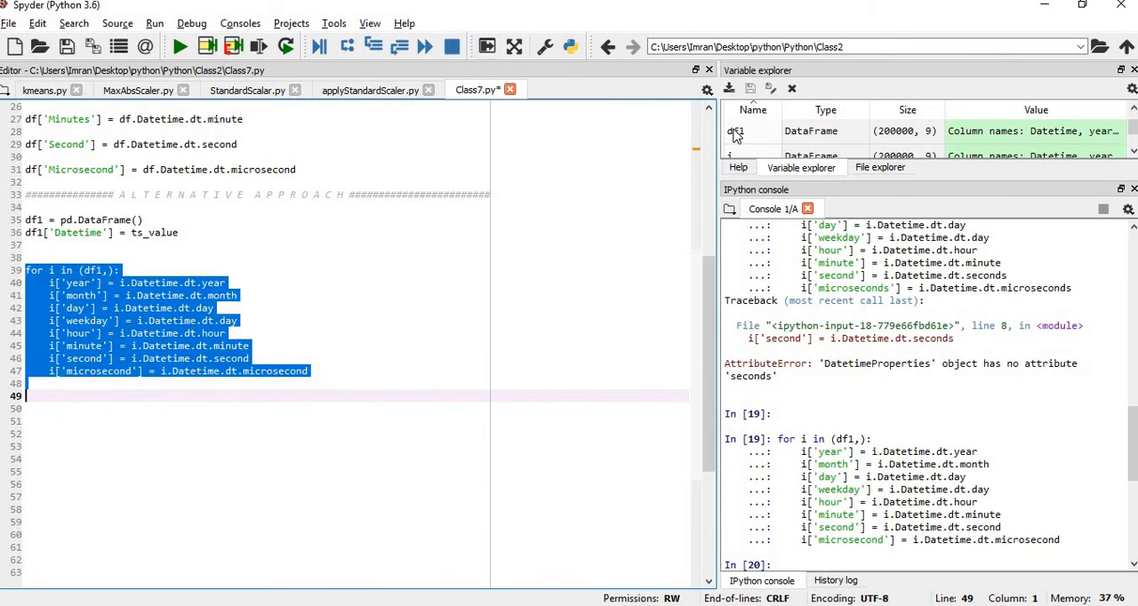
View df1 with its nine columns after the corrected loop has run.
double_click(736, 132)
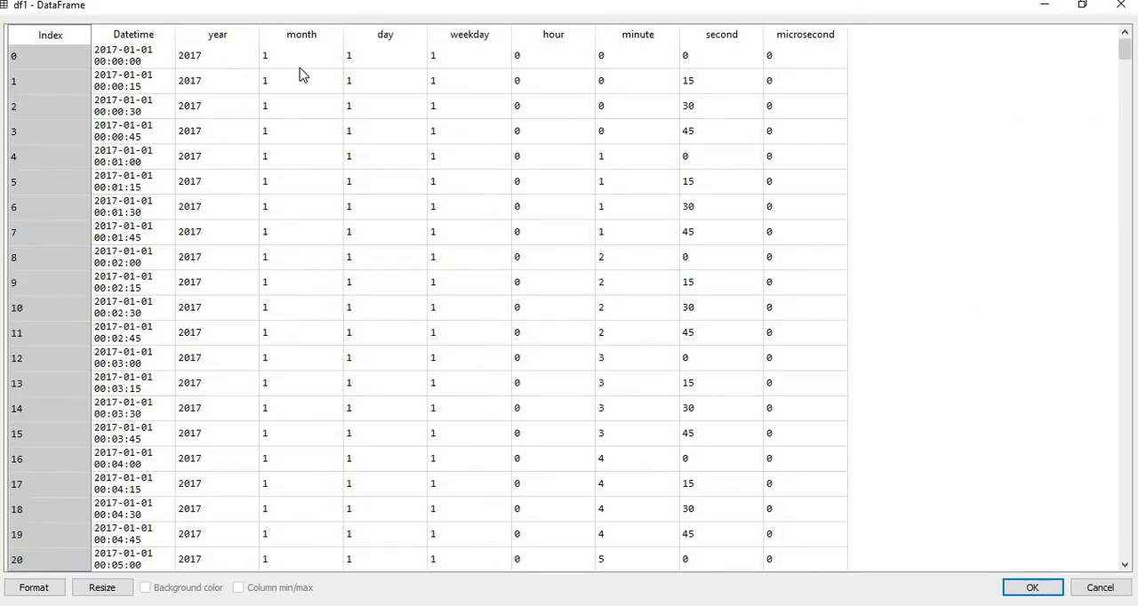
mouse_move(670, 81)
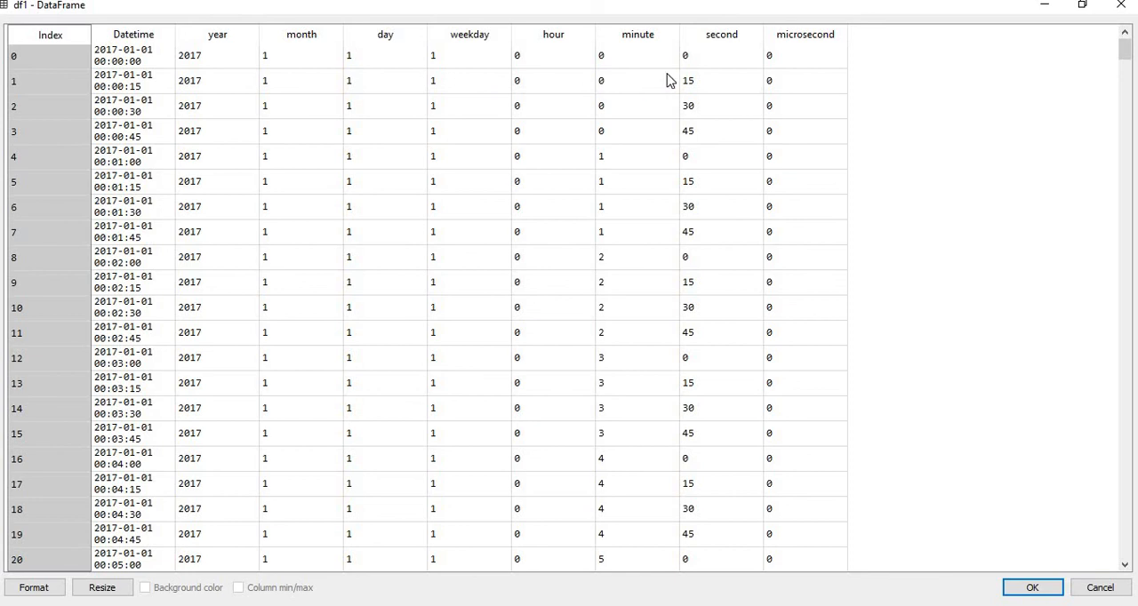
mouse_move(836, 21)
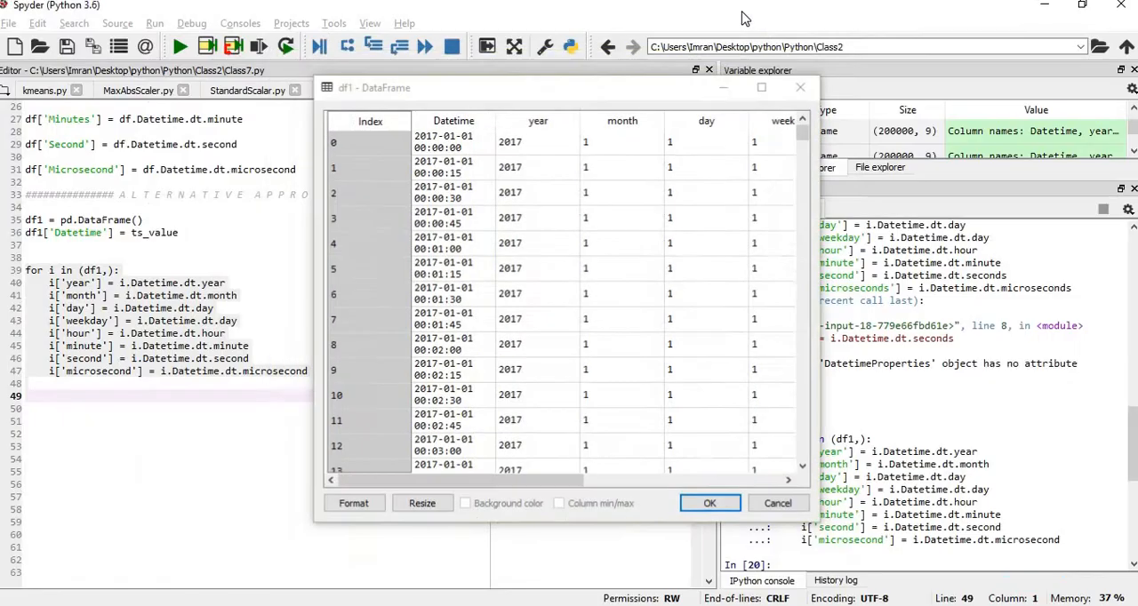
Close the df1 DataFrame viewer, returning to the finished loop in the editor.
left_click(710, 503)
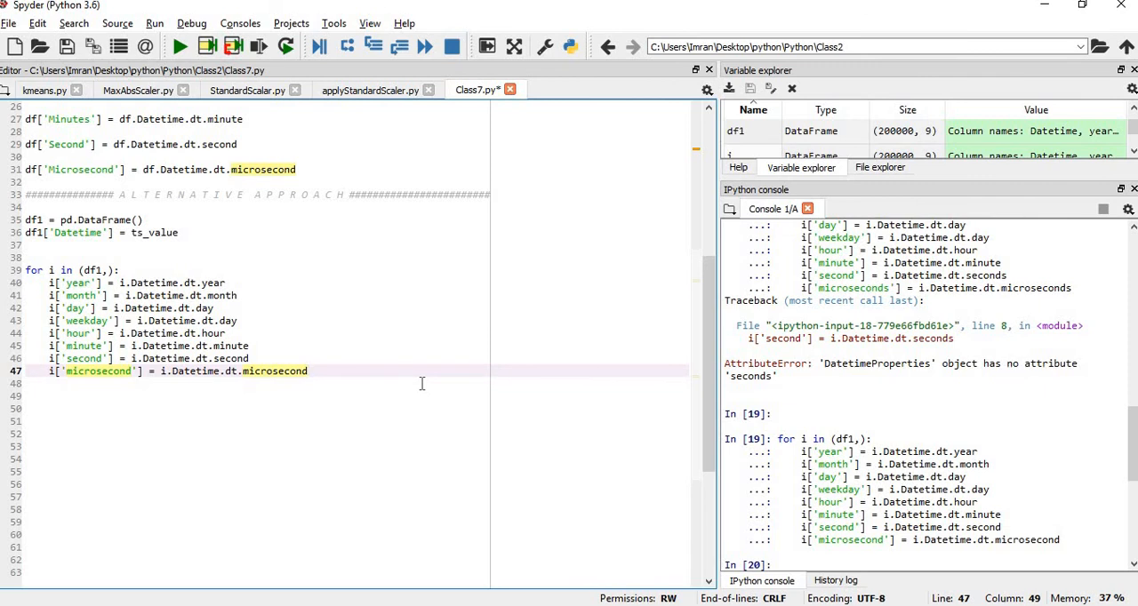
left_click(307, 370)
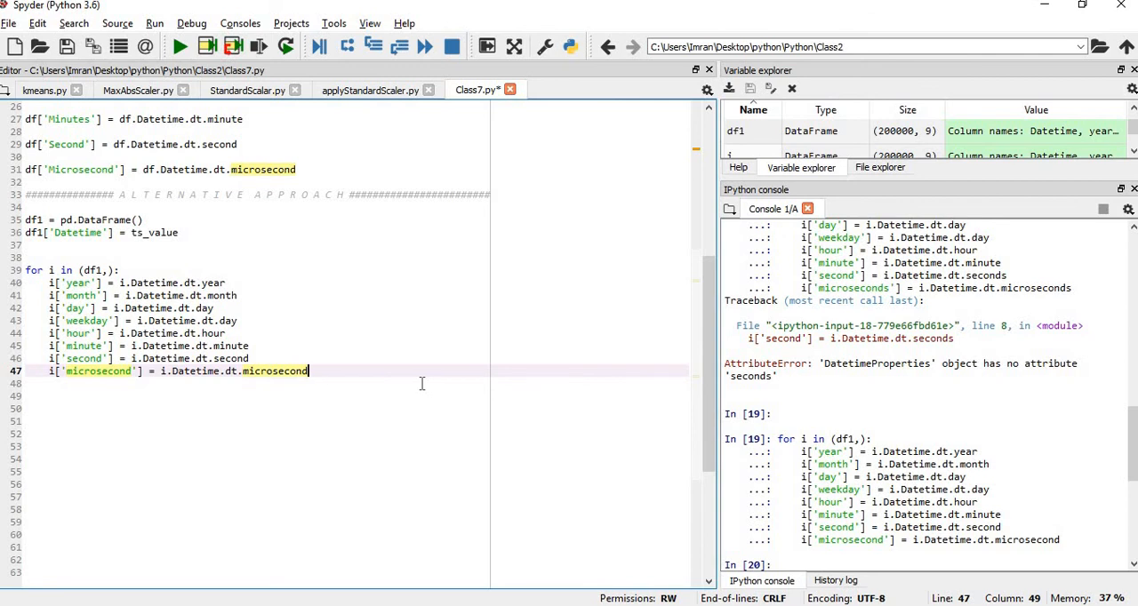